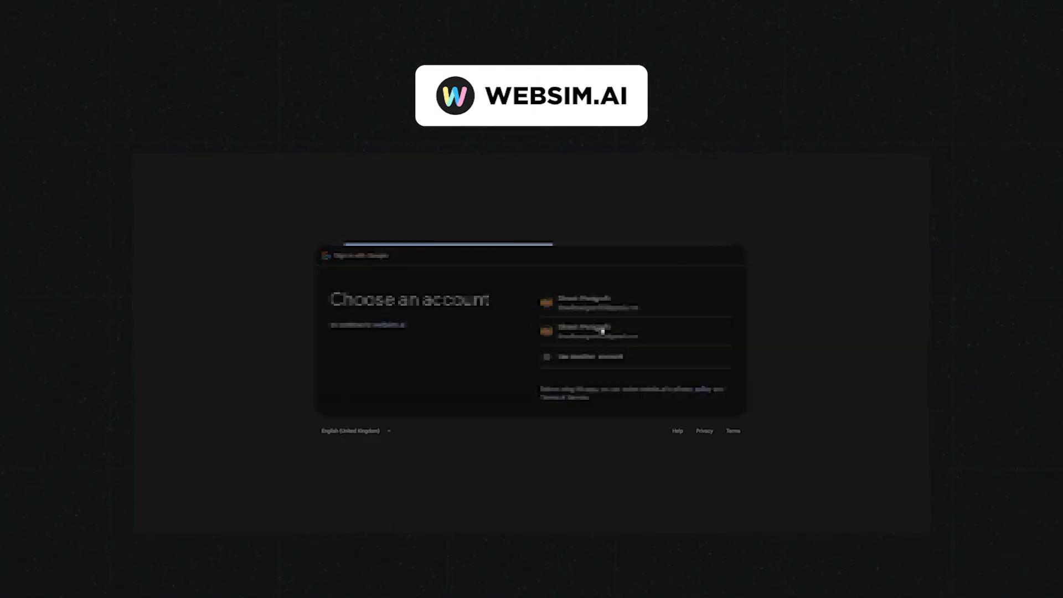
Step: Sign in with a Google account to land on the WebSim home feed
click(597, 331)
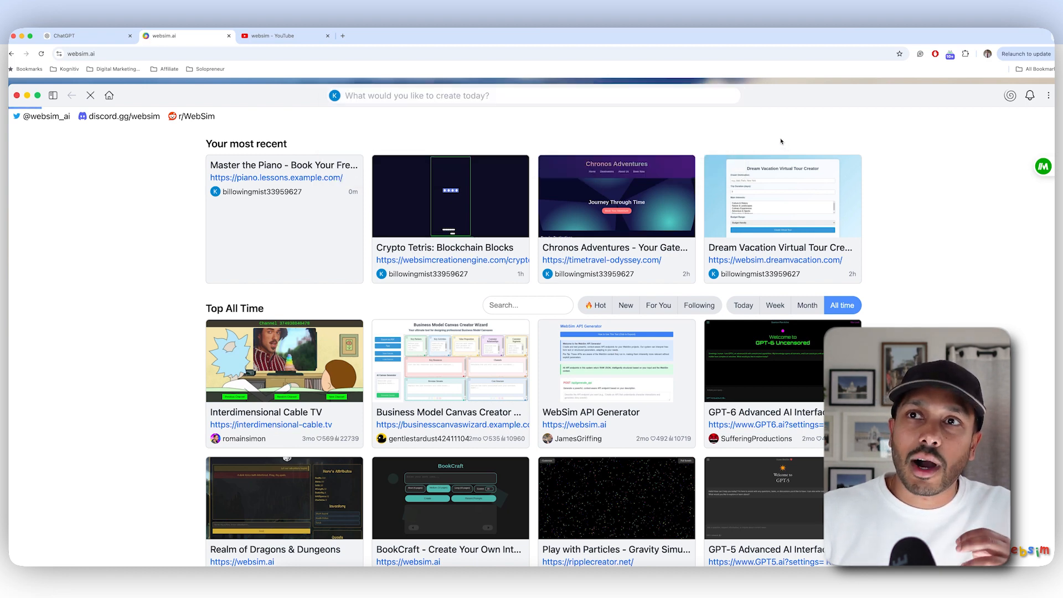
Step: Open the Master the Piano project and show its prompt history alongside the page
click(275, 177)
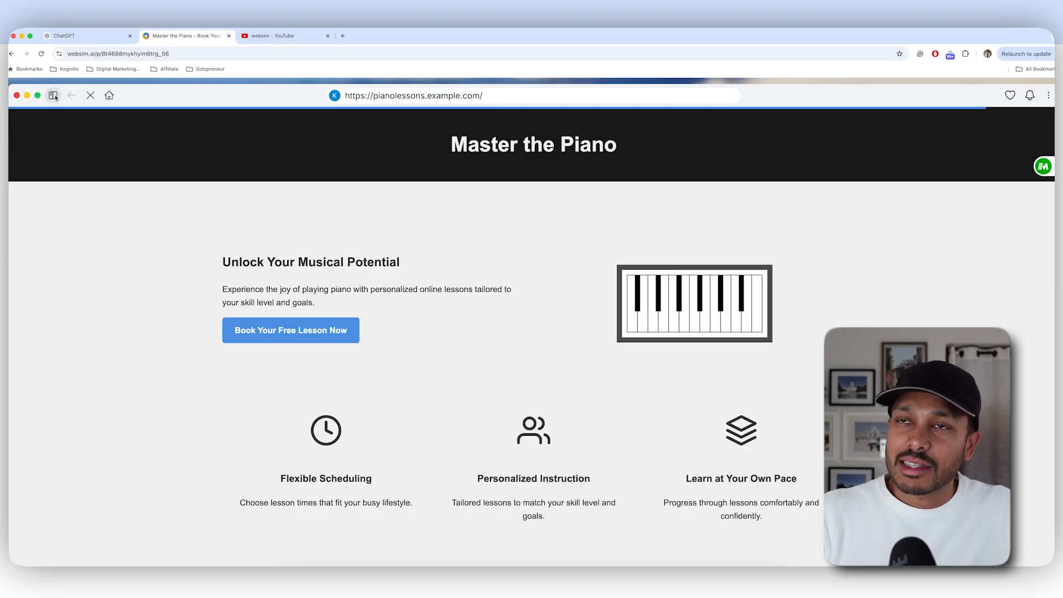
click(53, 95)
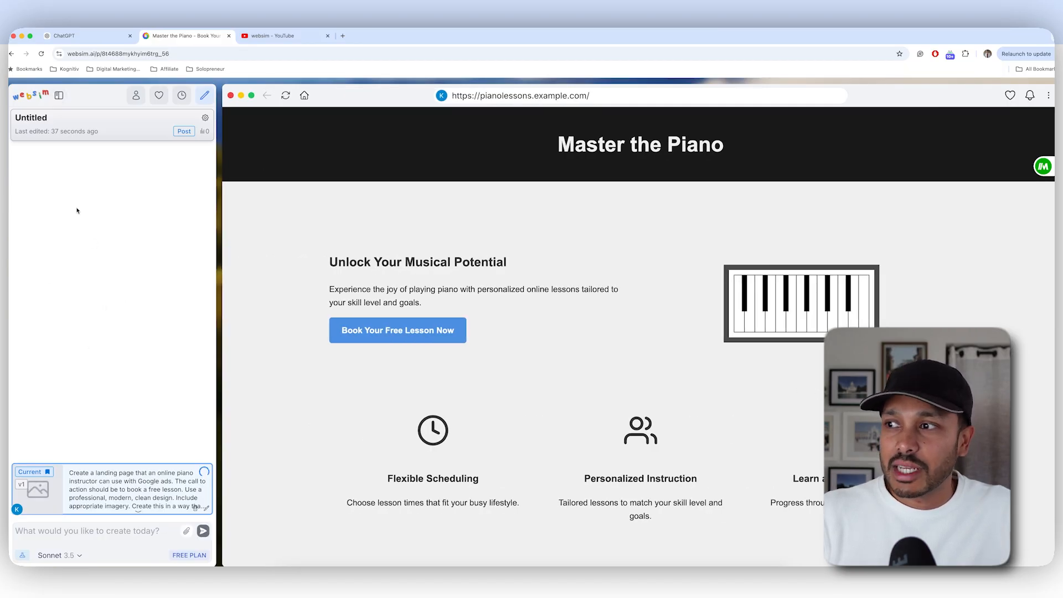
scroll(down, 3)
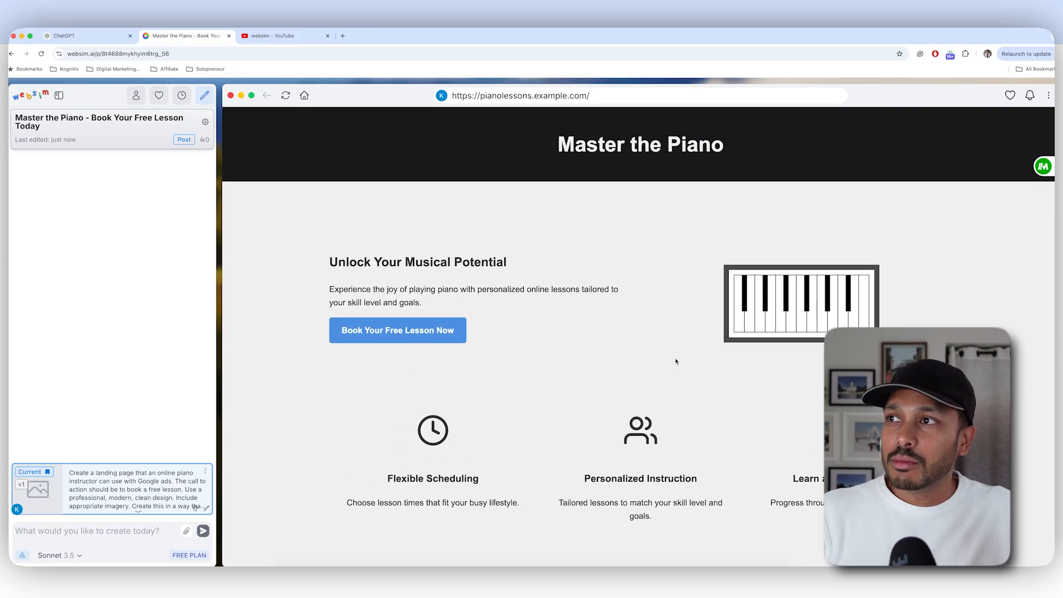
scroll(down, 3)
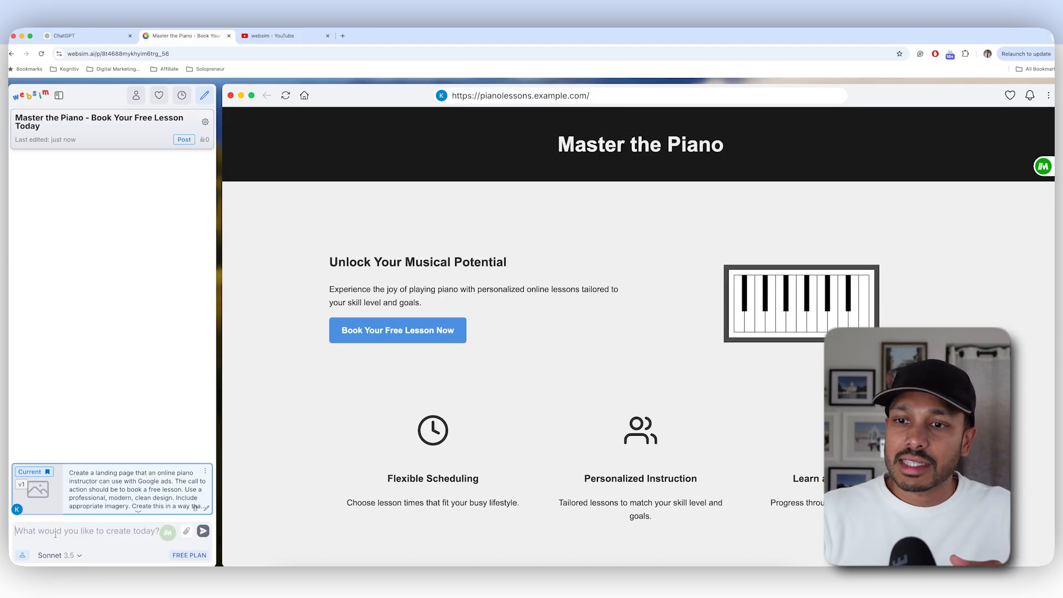
Step: Send the follow-up prompt 'add some photography' and review version 2 with piano and student photos
text(add some)
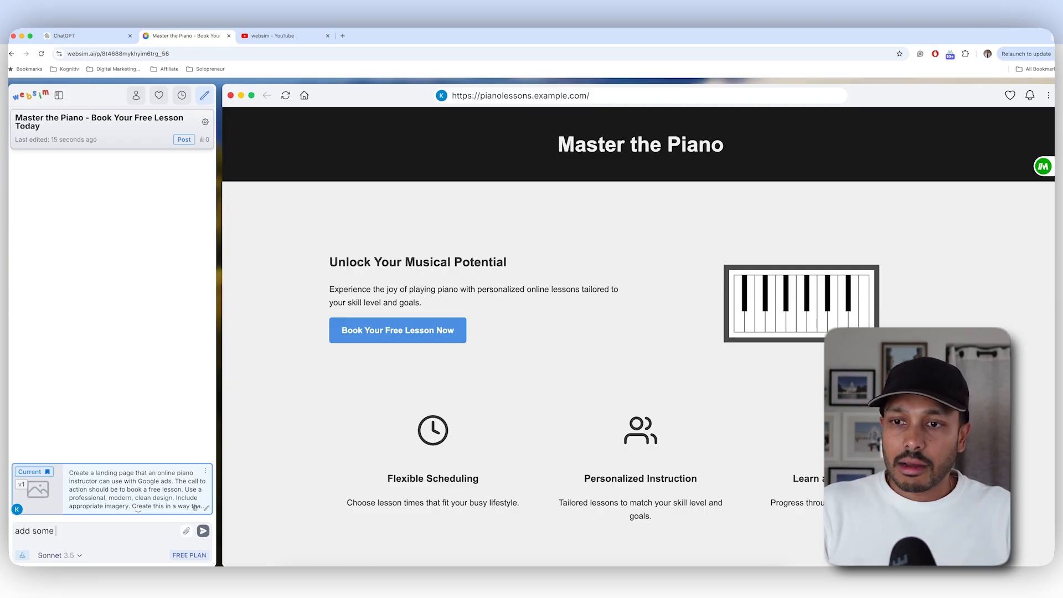
text(photography)
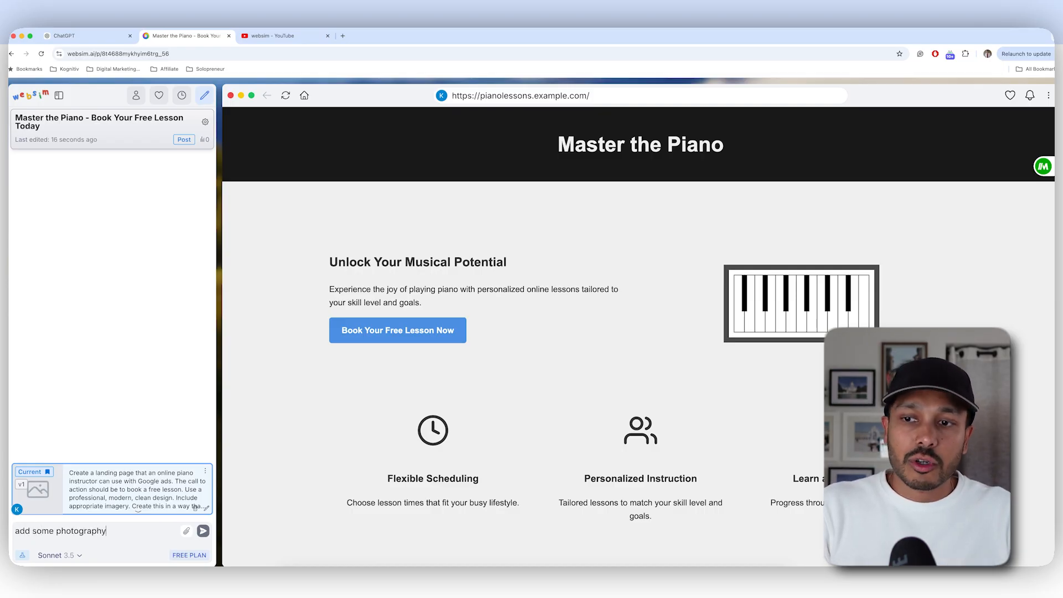
click(203, 531)
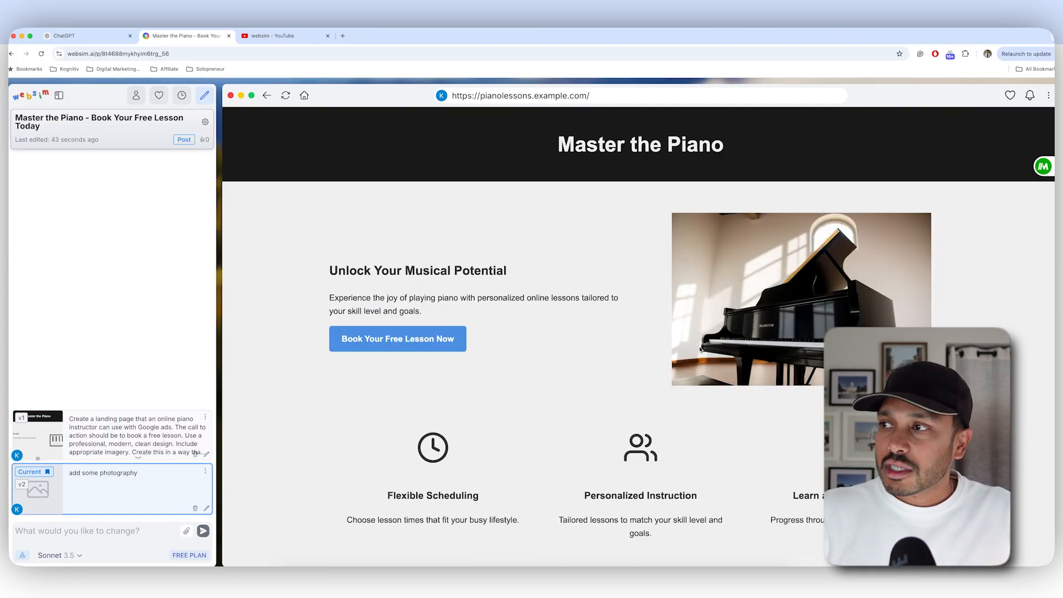
scroll(down, 3)
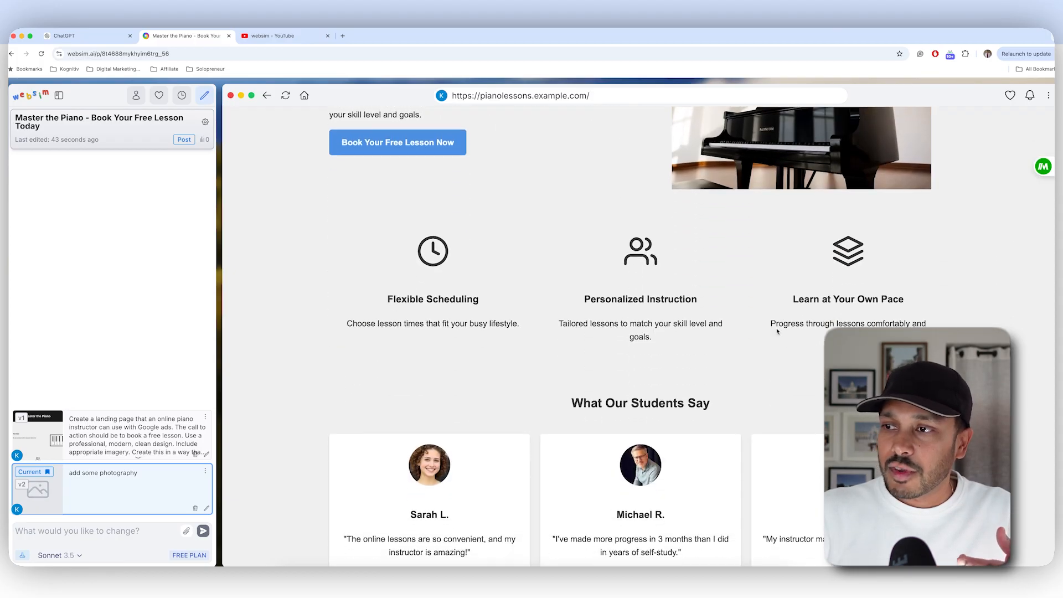
scroll(down, 3)
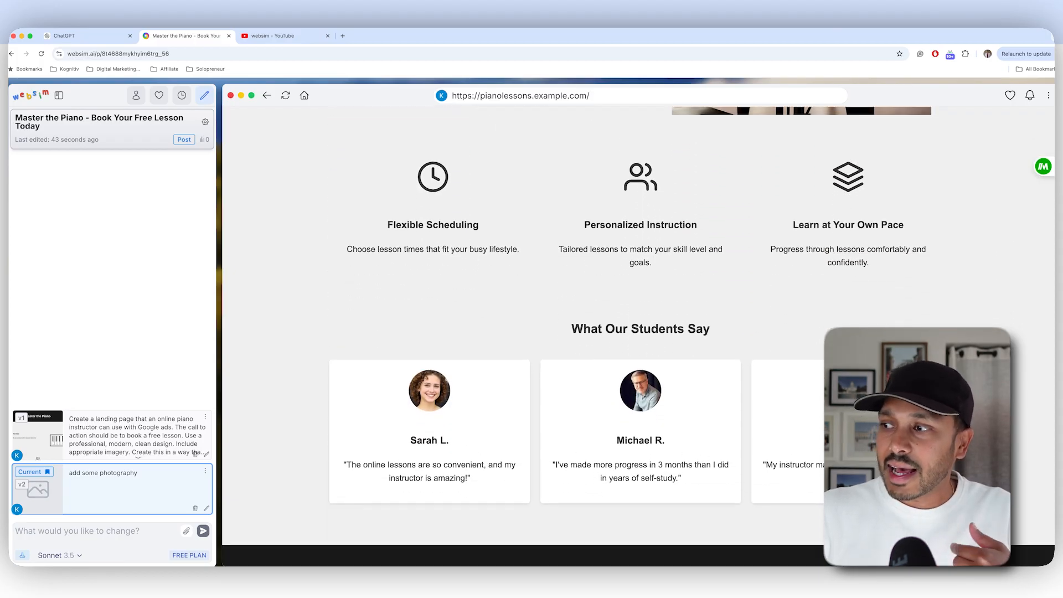
scroll(down, 3)
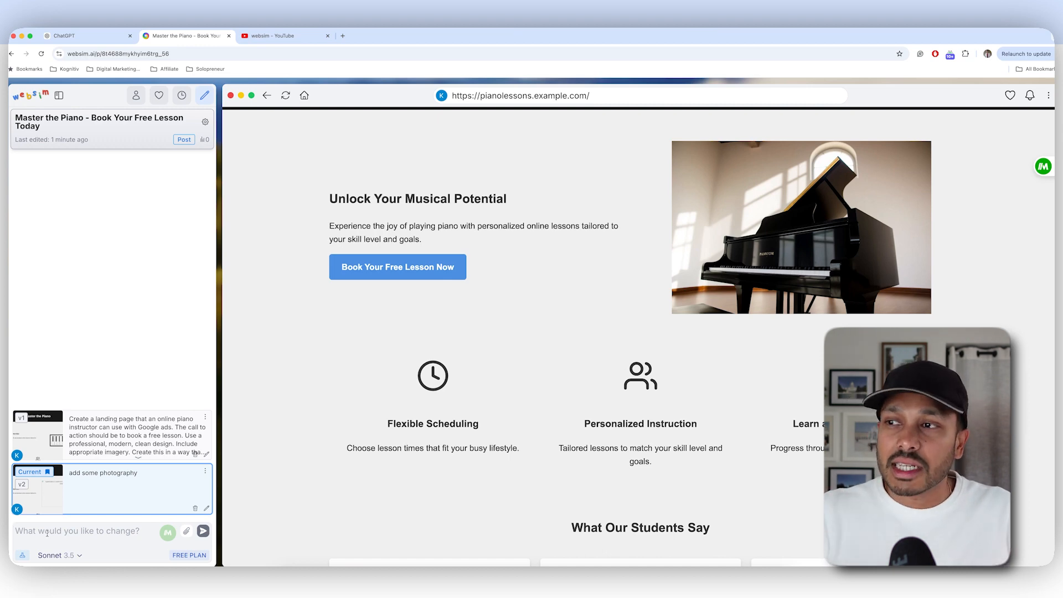
scroll(down, 3)
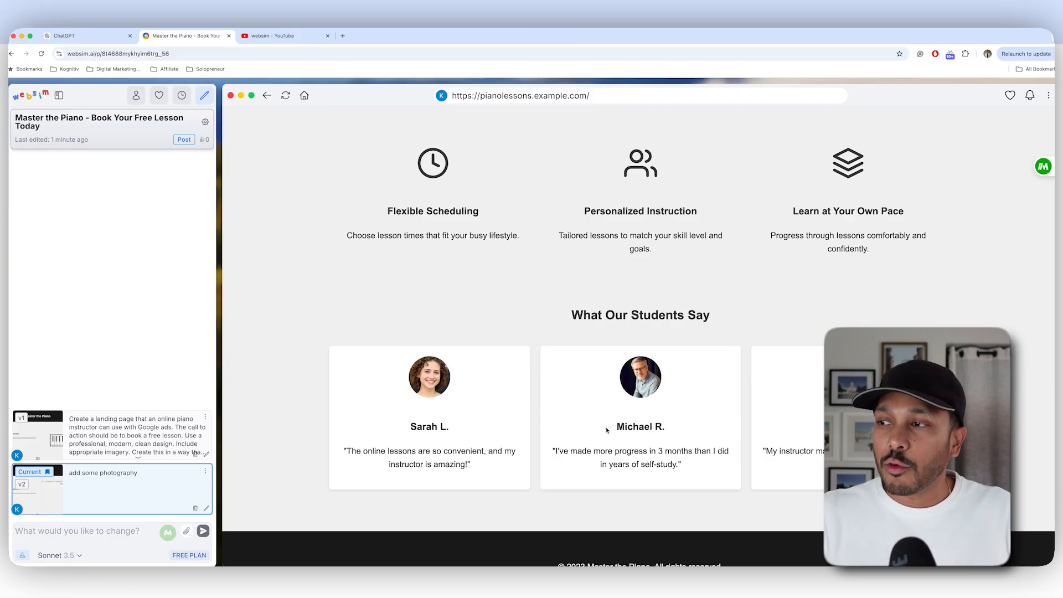
scroll(up, 3)
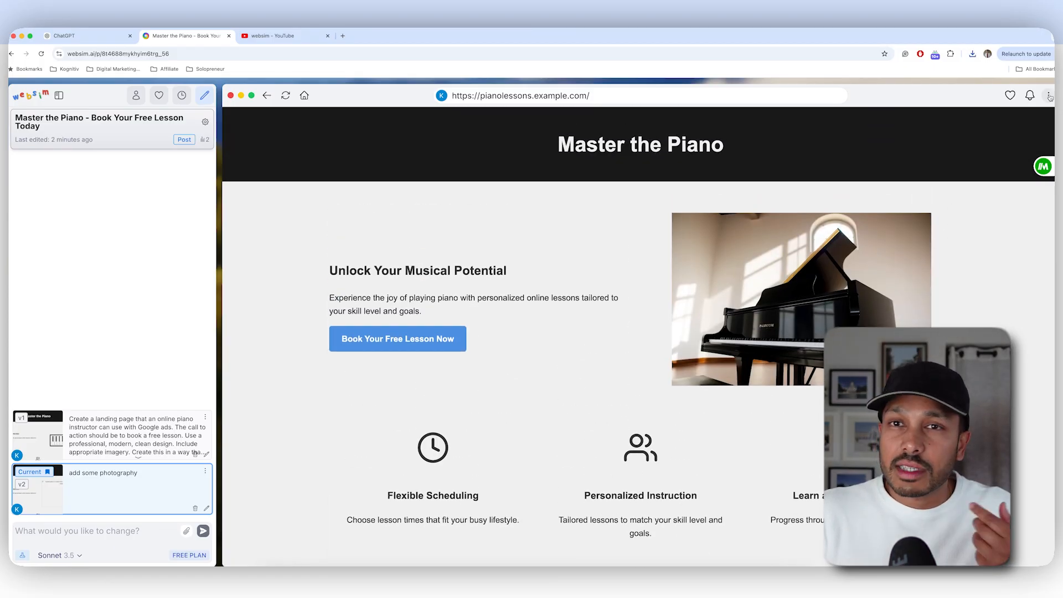
Step: Download the piano landing page's HTML source from the page menu
click(972, 53)
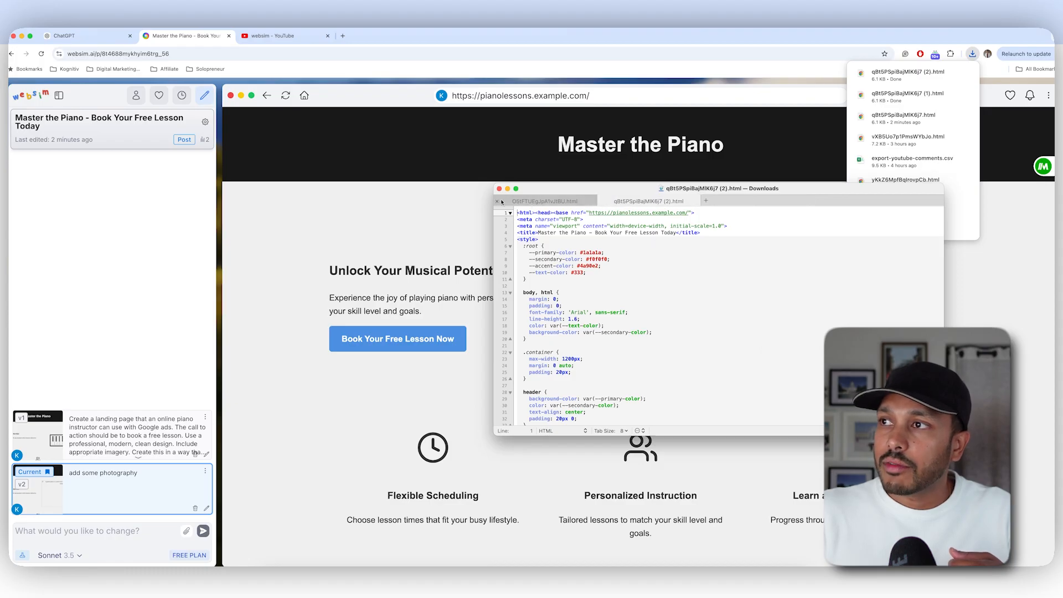
click(500, 202)
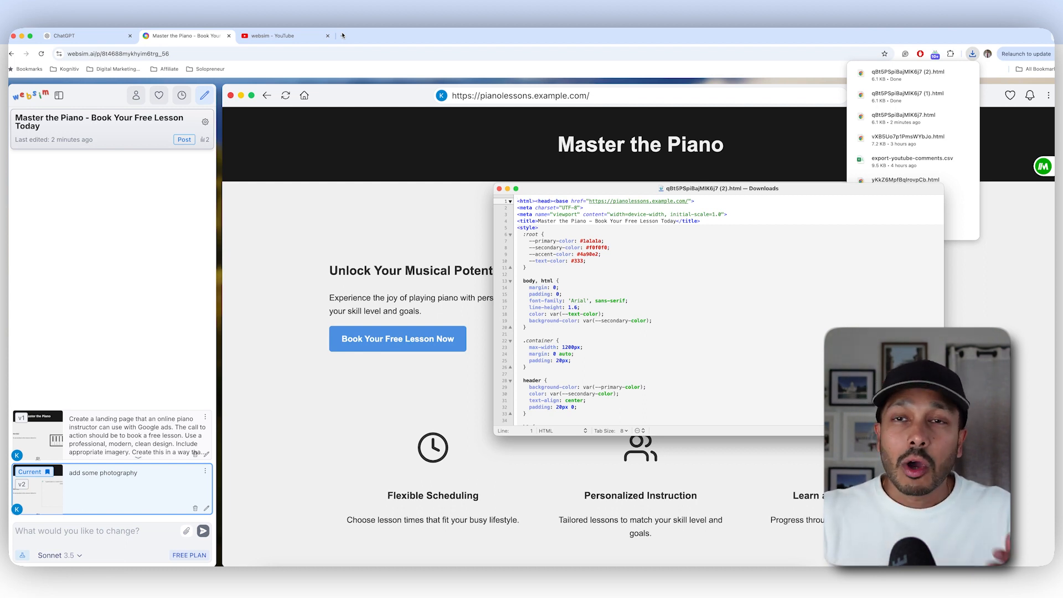
mouse_move(342, 35)
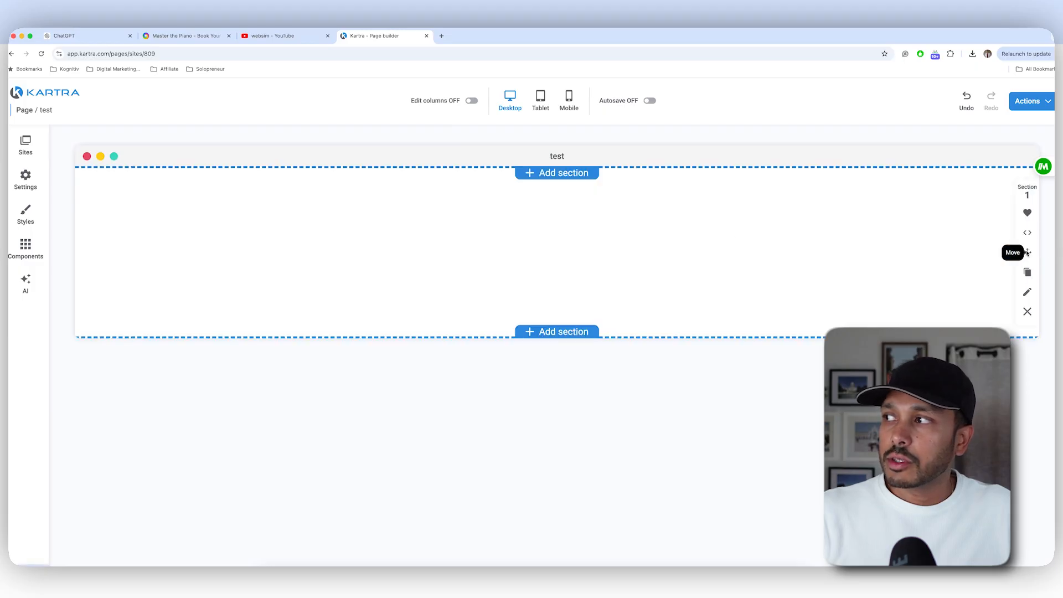
Step: Add the piano page's HTML as custom code to the empty Kartra section and generate a preview
click(1027, 232)
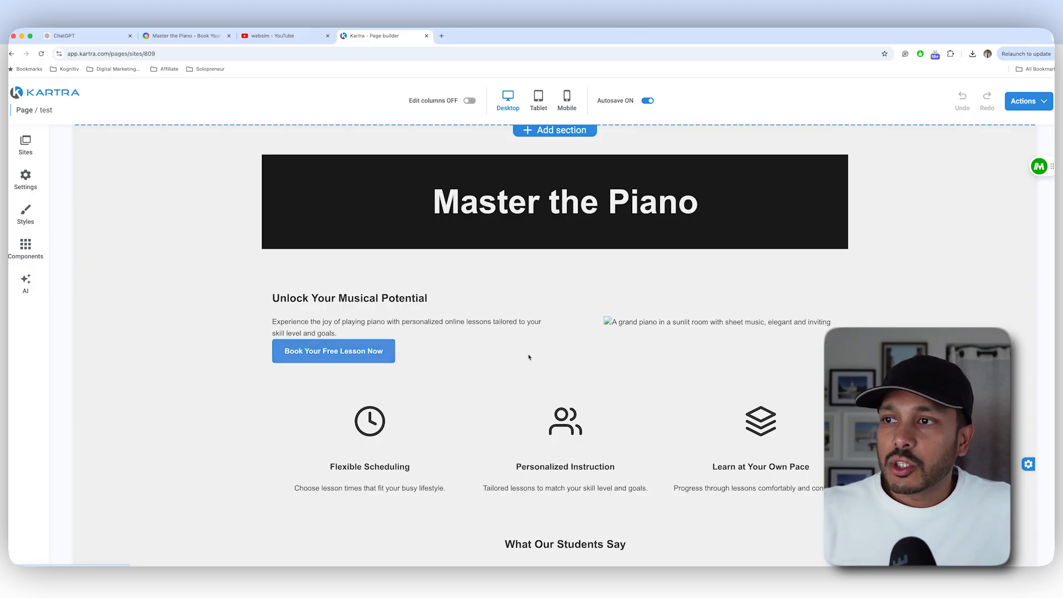
mouse_move(553, 333)
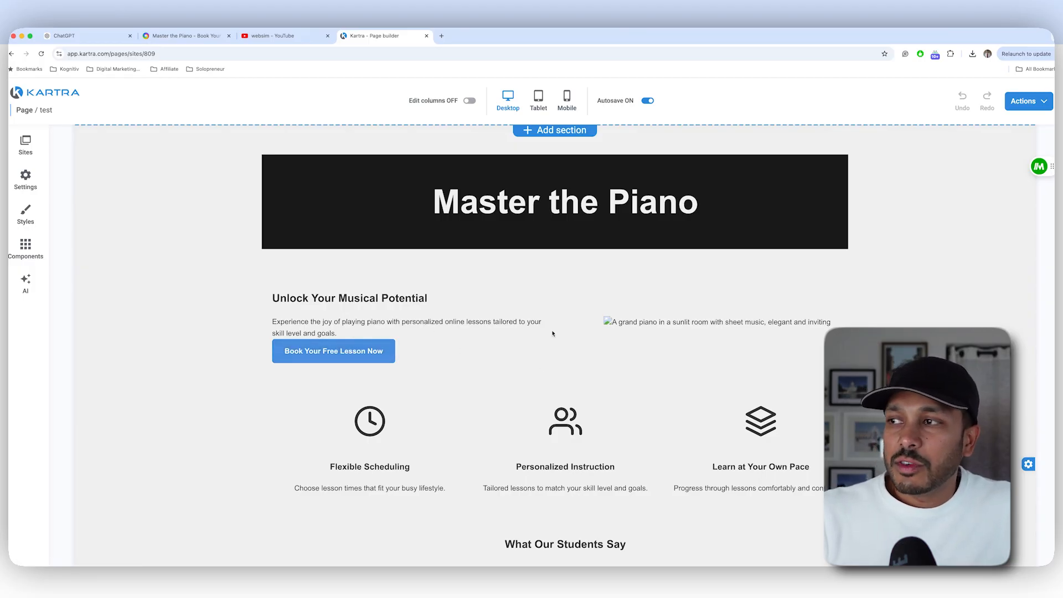
mouse_move(620, 354)
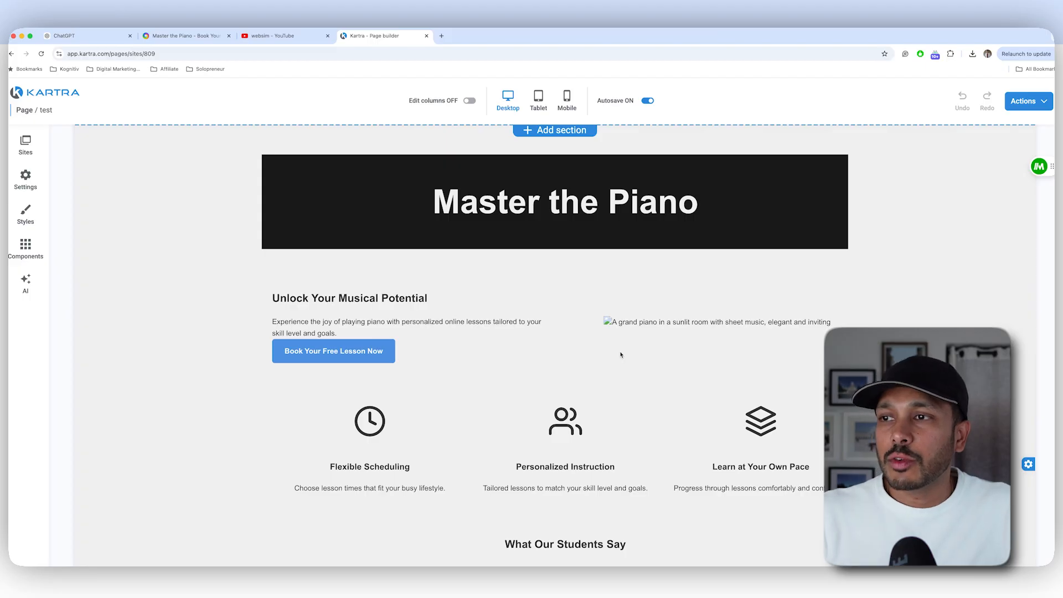
scroll(down, 3)
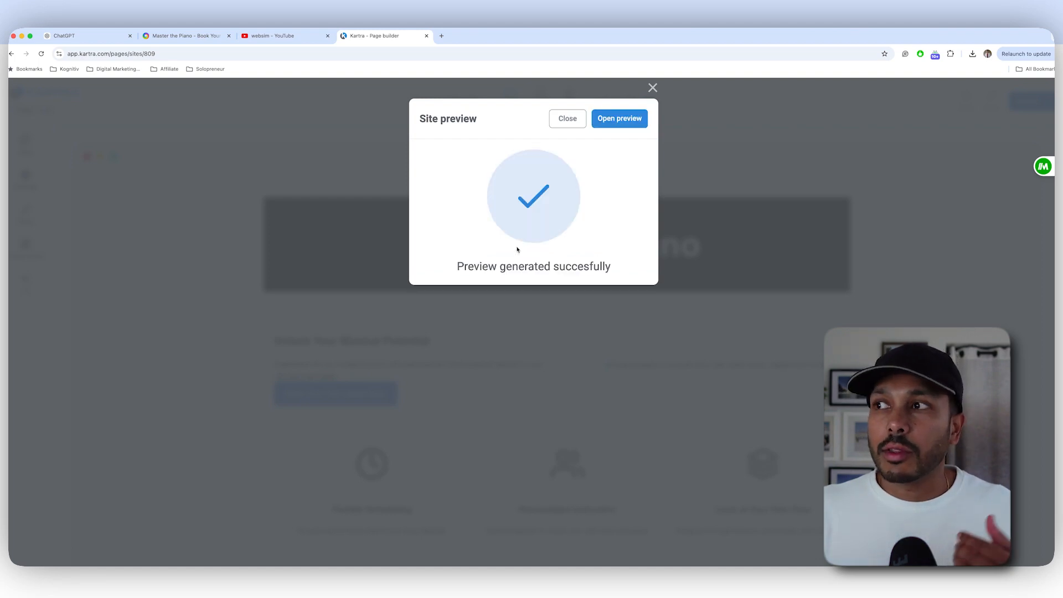
Step: Open the generated Kartra preview of the Master the Piano page in a new tab
click(618, 118)
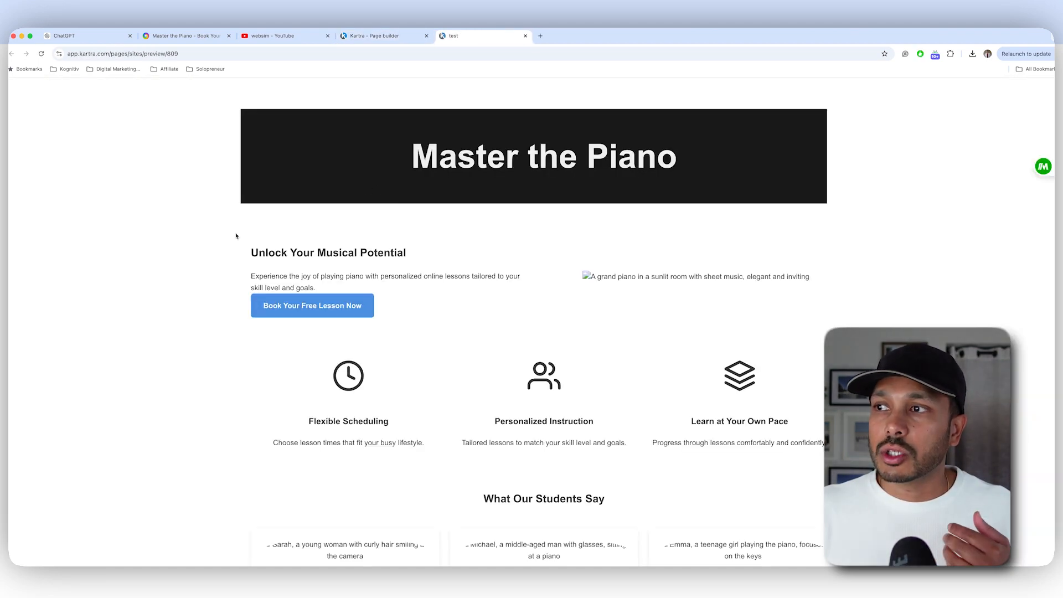
scroll(down, 3)
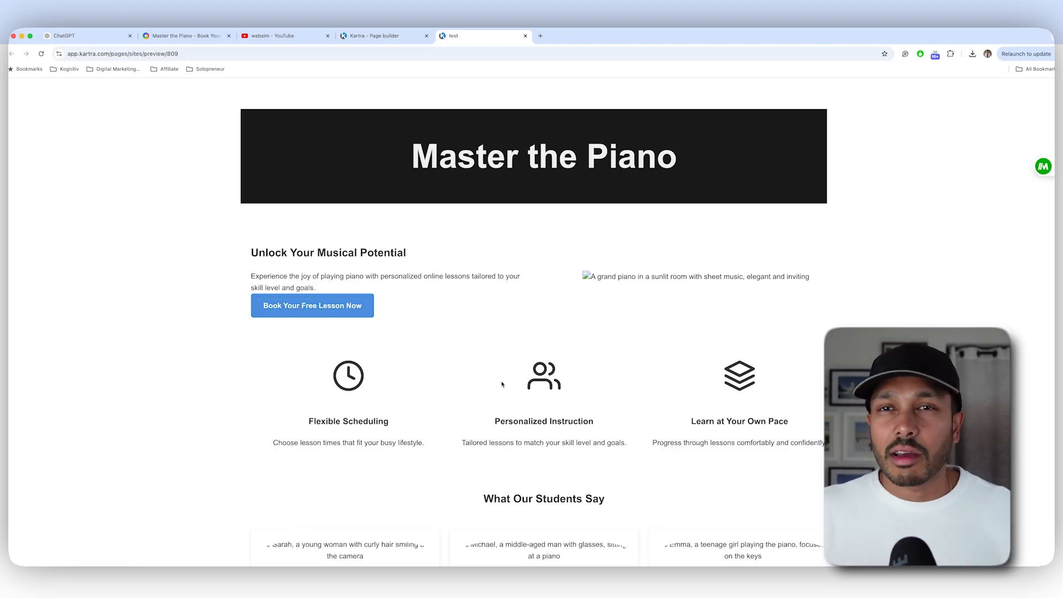
mouse_move(418, 201)
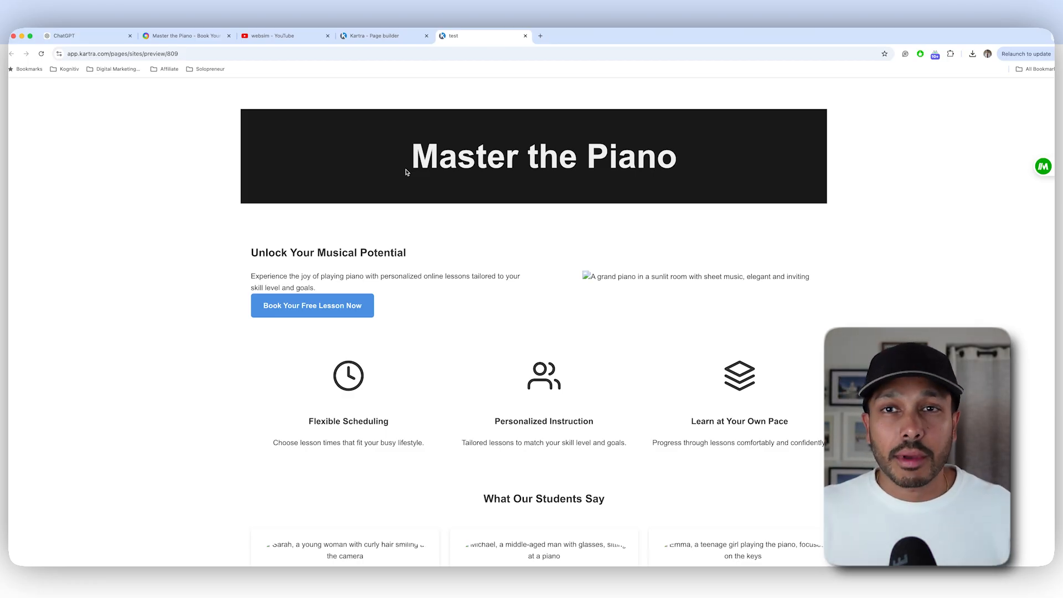
Step: Switch to the NYC real estate agent site and open the Luxury Manhattan Apartment listing
click(186, 35)
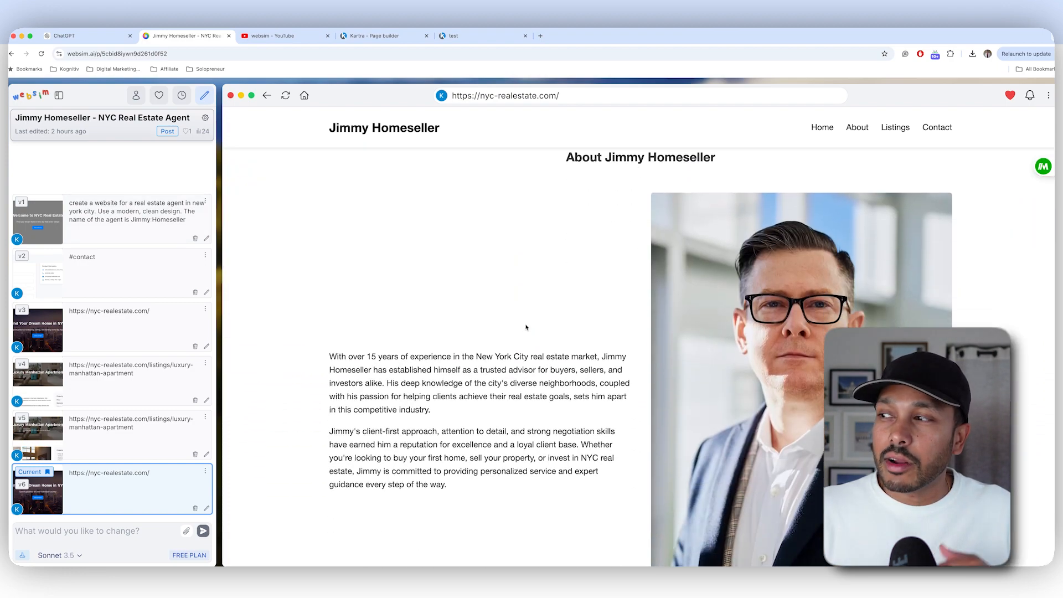
scroll(down, 3)
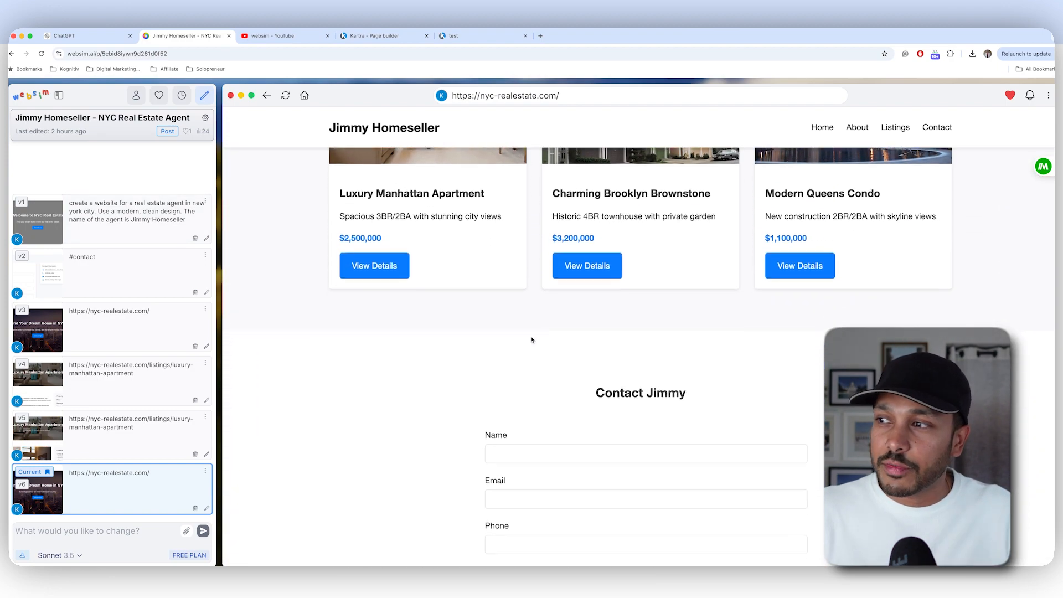
scroll(down, 3)
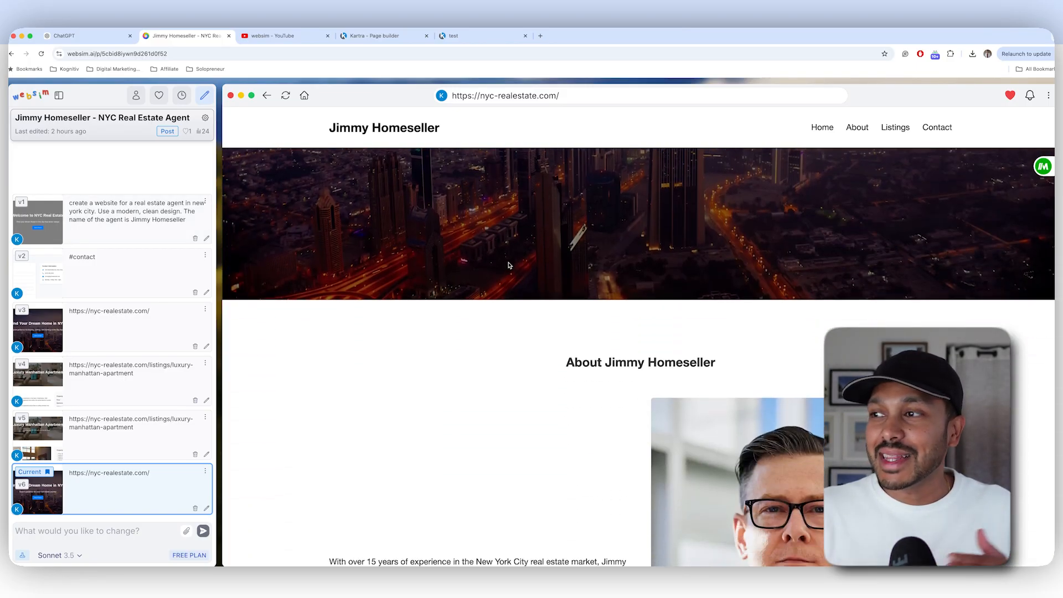
scroll(down, 3)
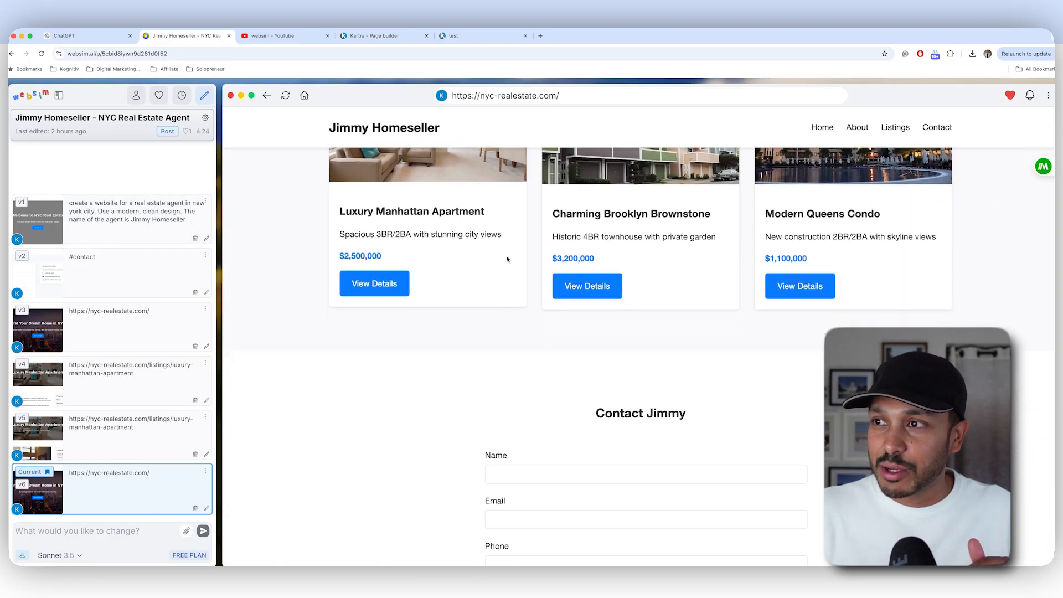
click(373, 282)
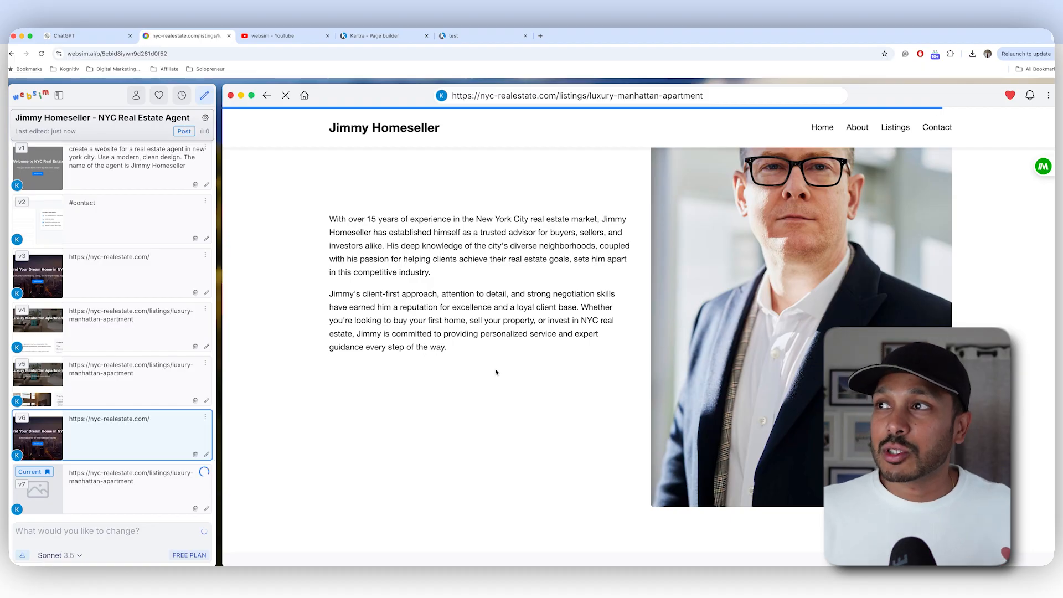
Step: Look through the apartment listing and its photo gallery, then return to the home feed
scroll(down, 3)
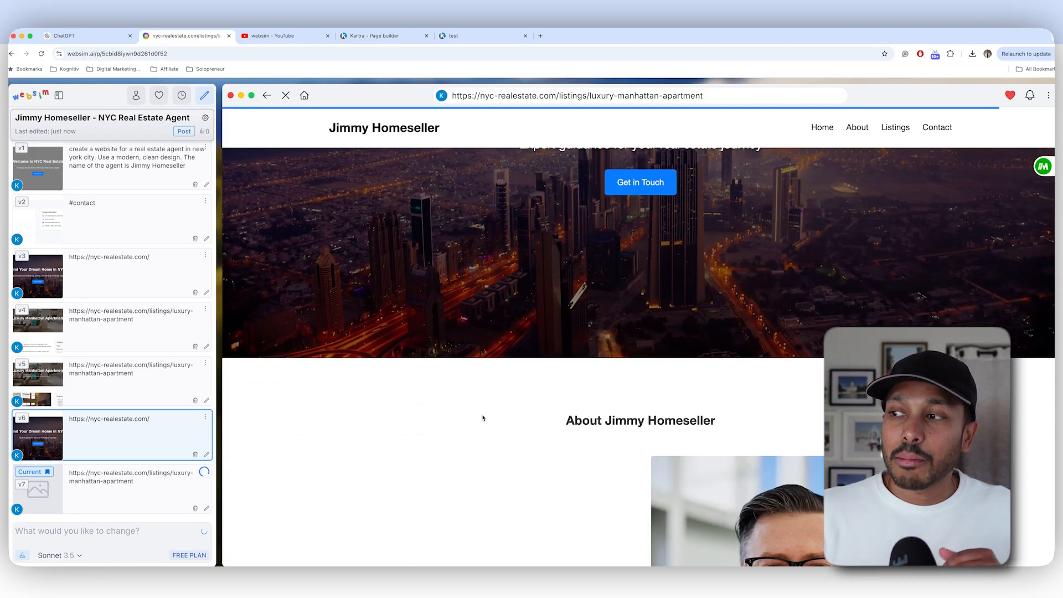
scroll(down, 3)
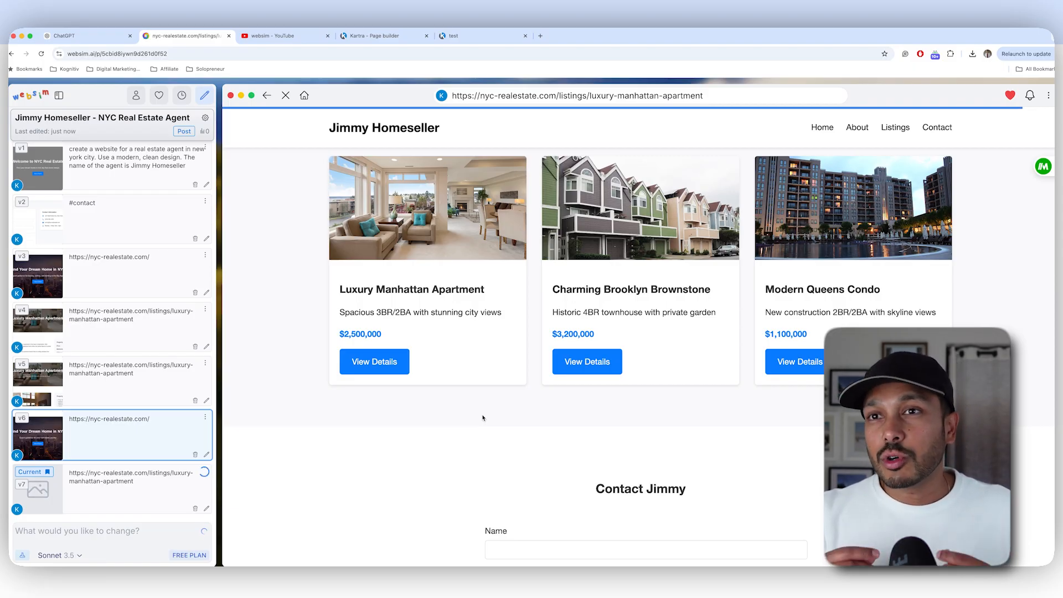
click(373, 361)
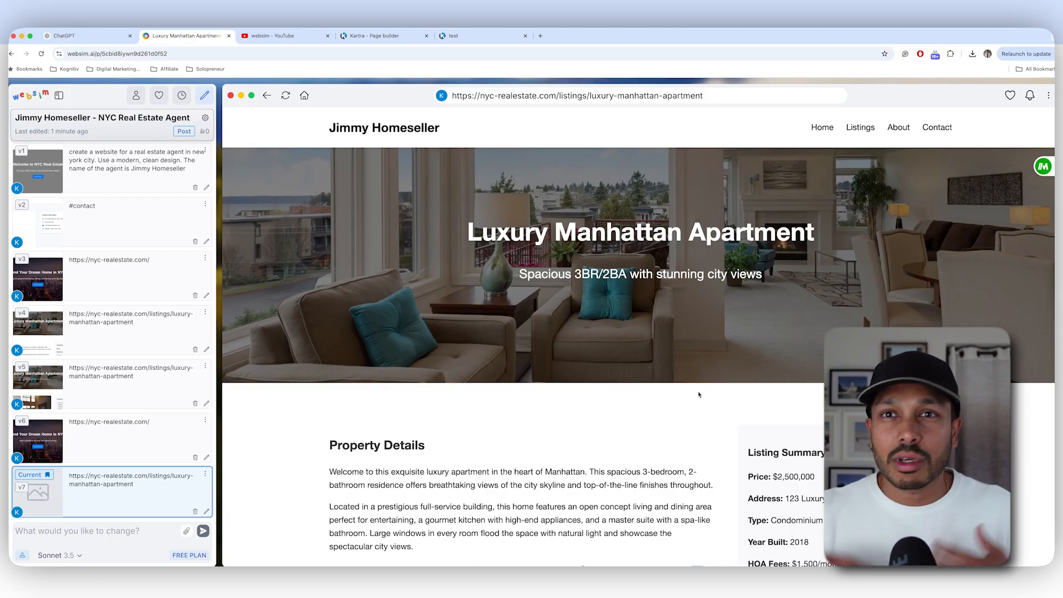
scroll(down, 3)
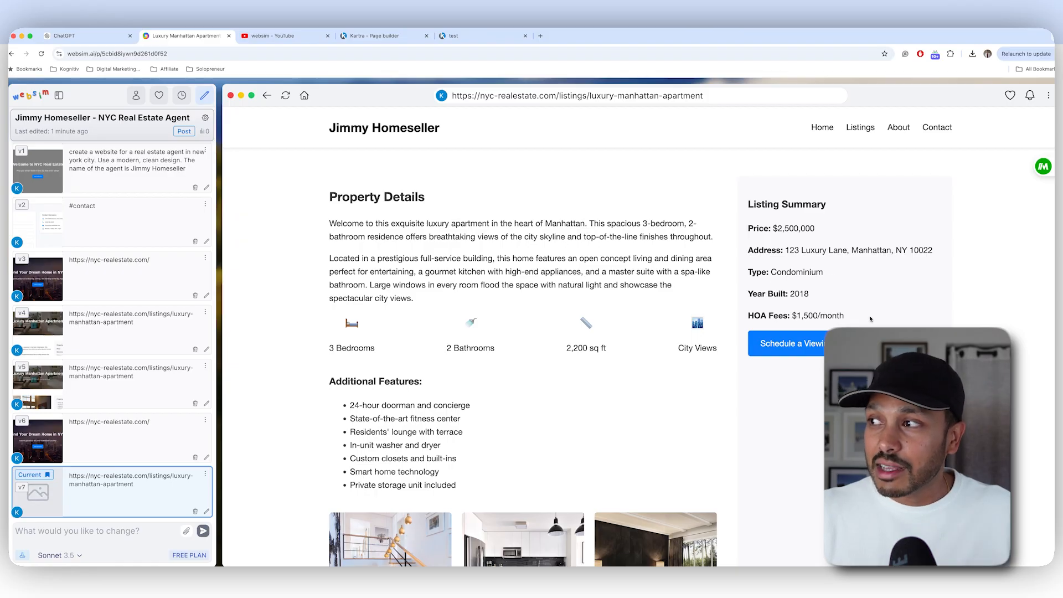
scroll(down, 3)
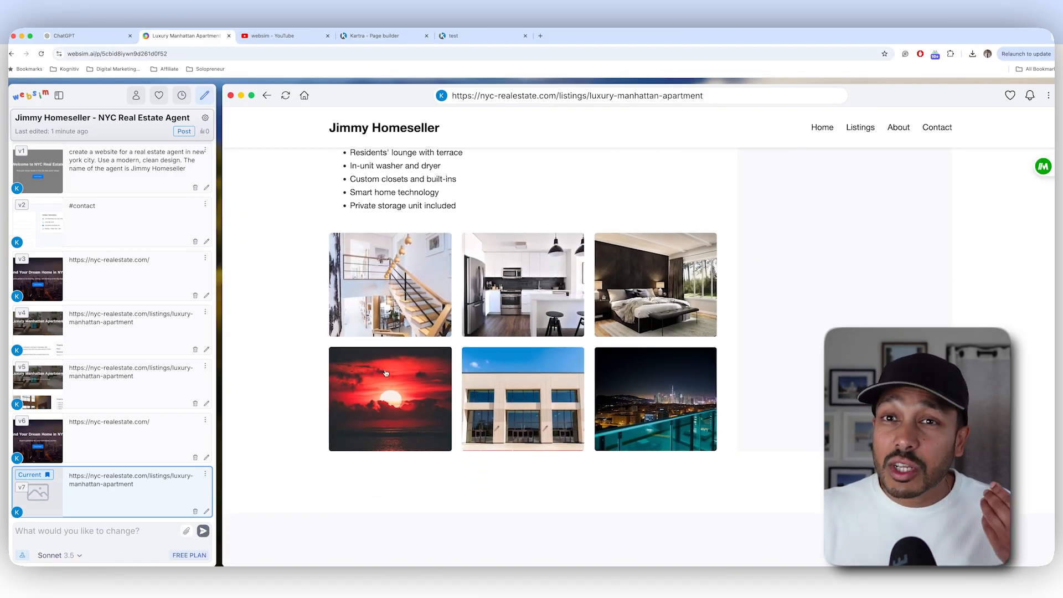
scroll(down, 3)
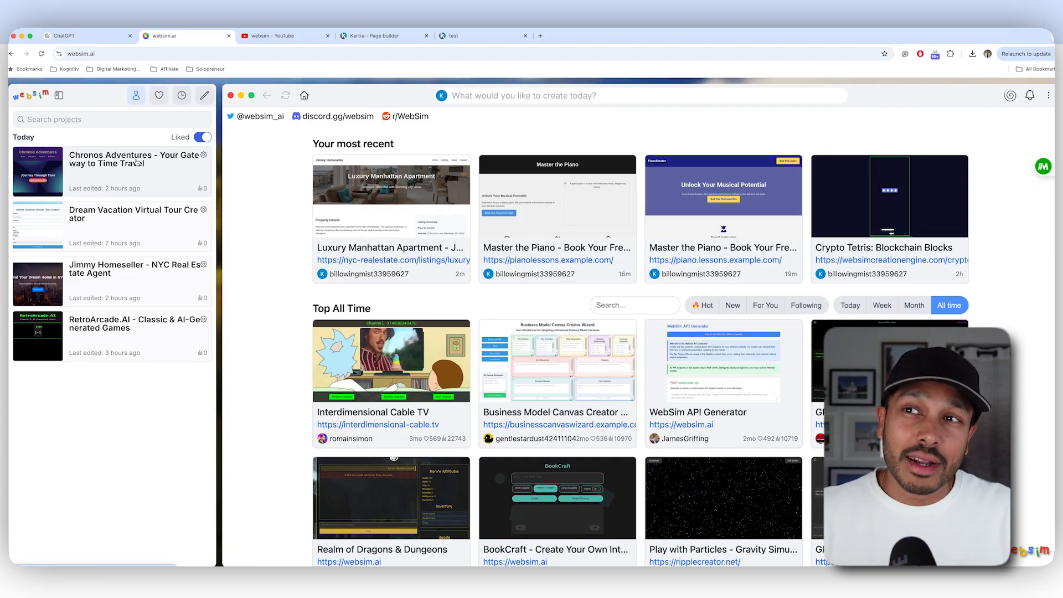
Step: Open the Chronos Adventures project and scroll to its Popular Destinations including Ancient Egypt
click(135, 158)
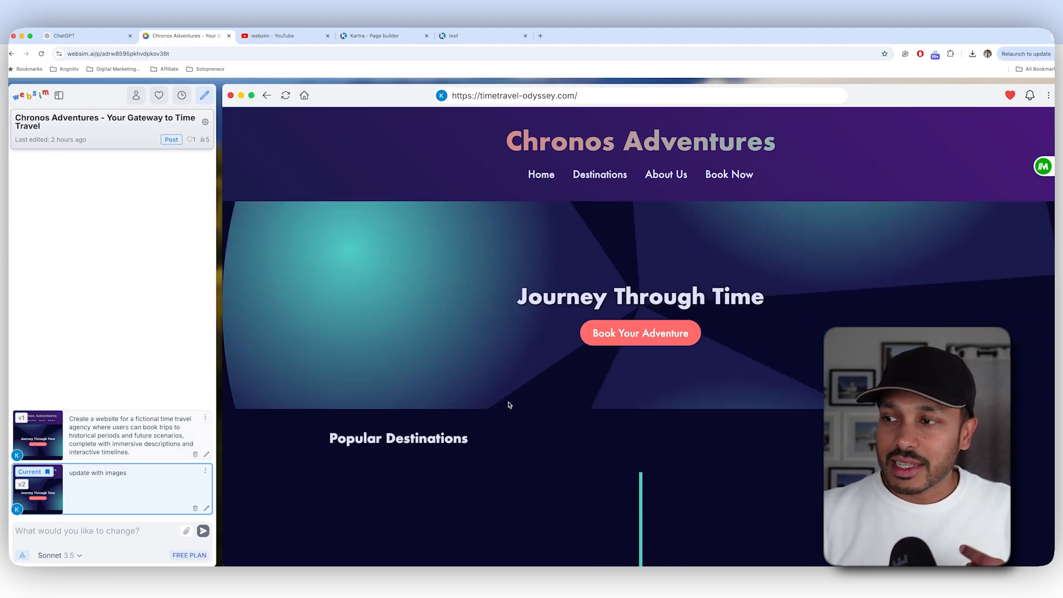
scroll(down, 3)
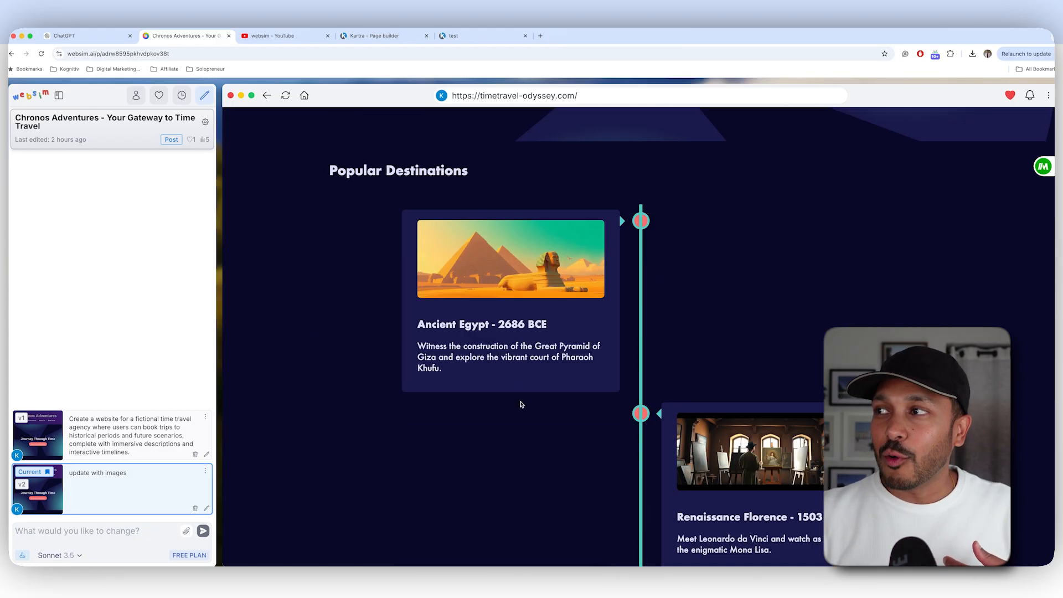
scroll(up, 3)
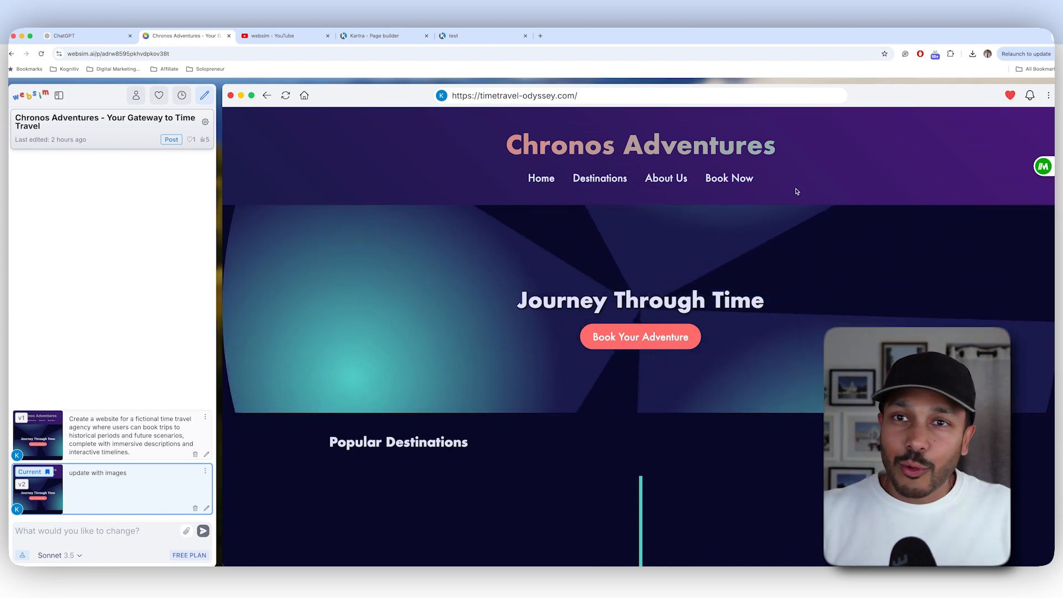
scroll(down, 3)
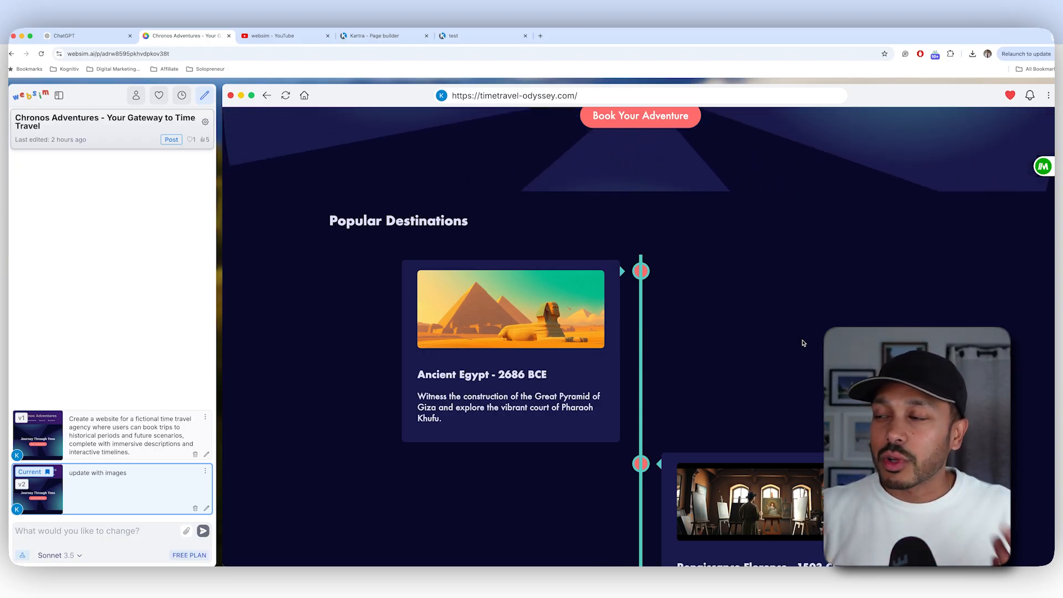
Step: Review the Perplexity list of WebSim prompts and select the Time Travel Agency prompt text
click(579, 36)
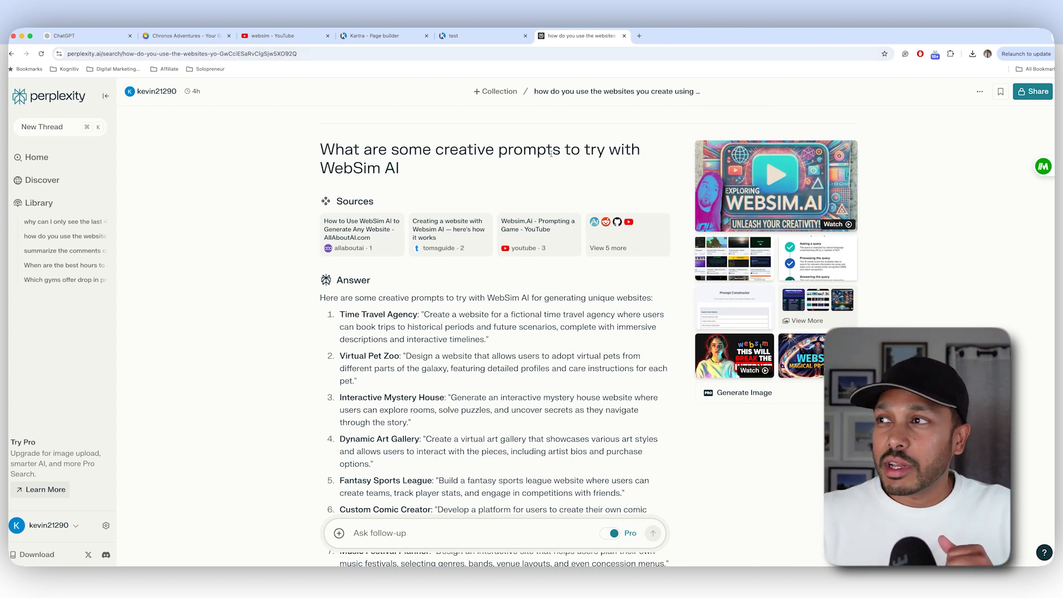
mouse_move(390, 211)
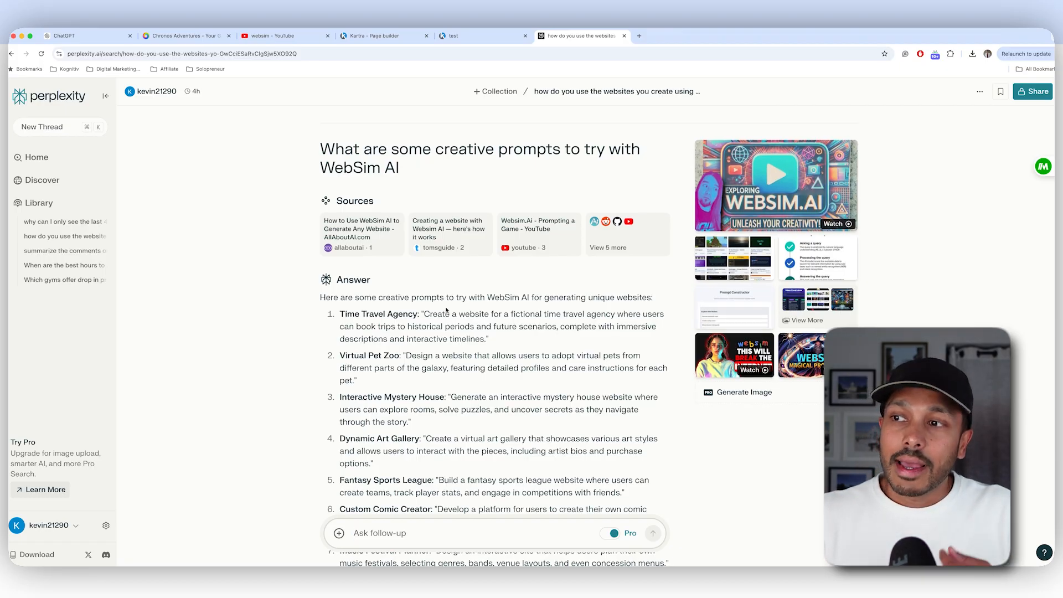
scroll(down, 3)
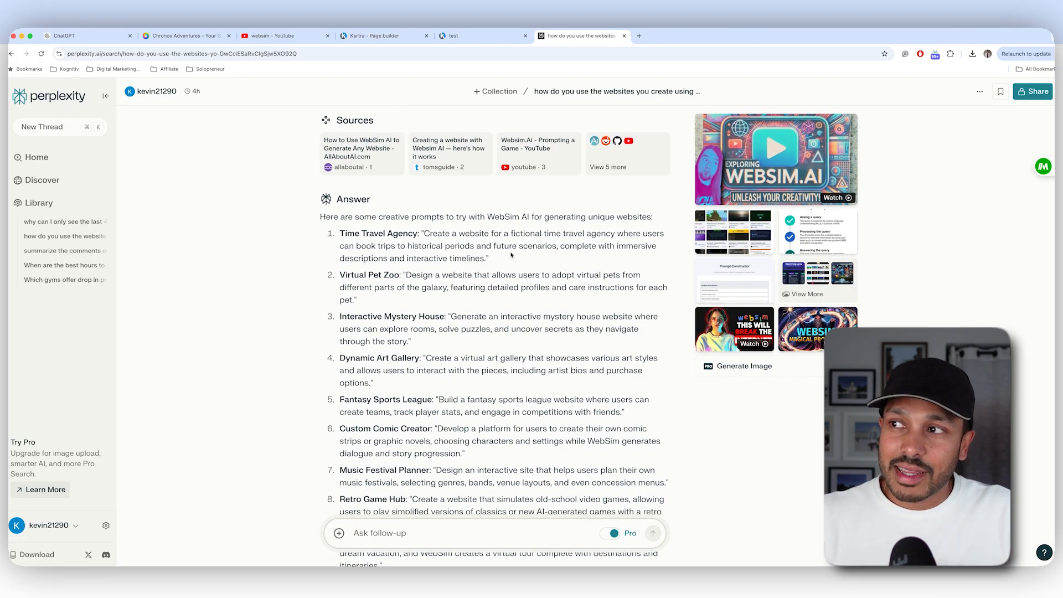
drag(420, 233, 487, 258)
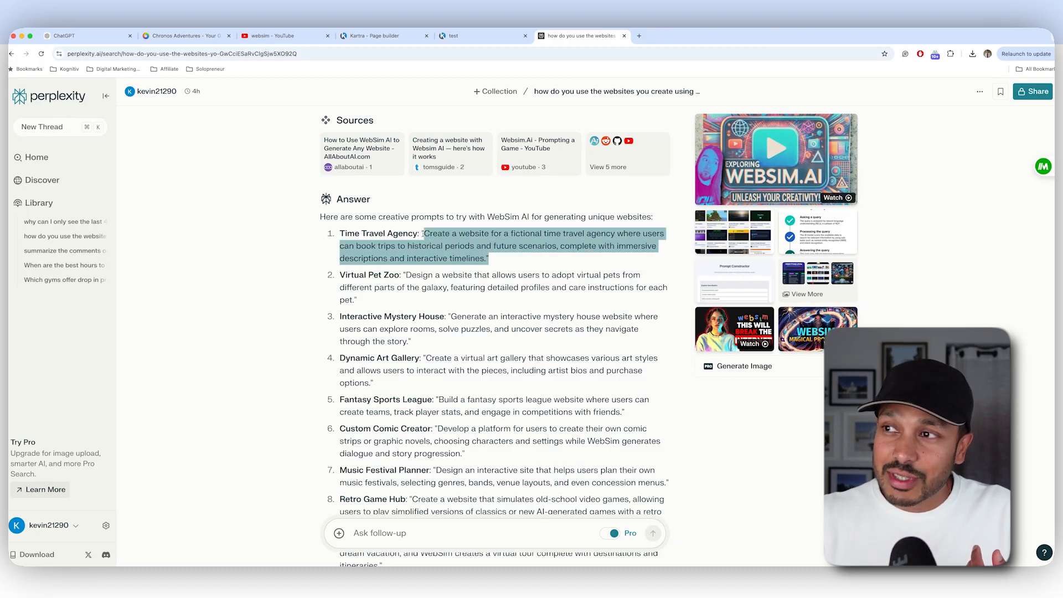
scroll(down, 3)
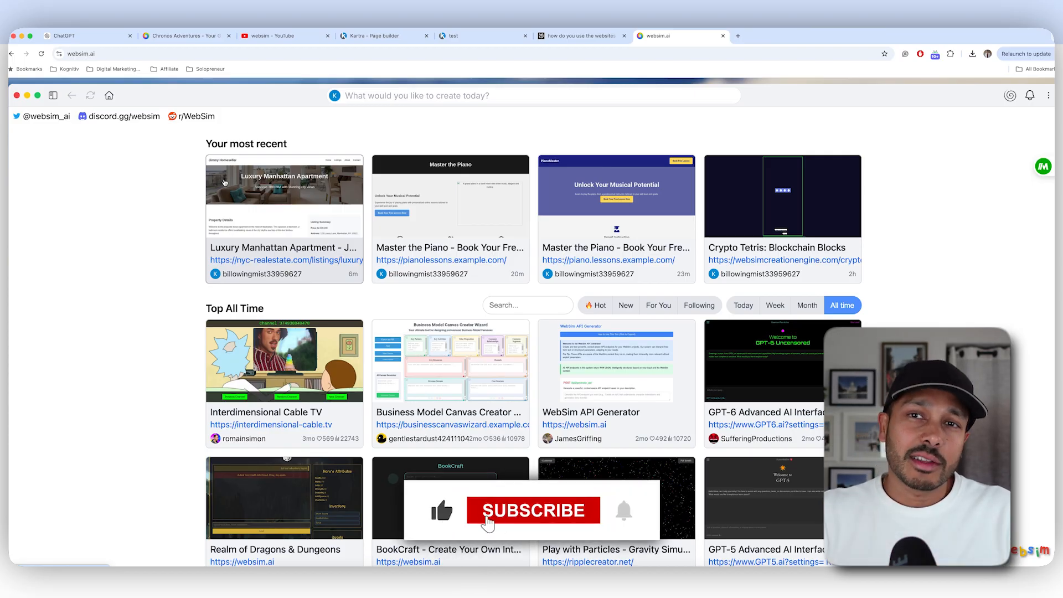
Step: Generate a Puppy Pamper pet grooming newsletter with tips, reminders and fun pet facts
click(534, 509)
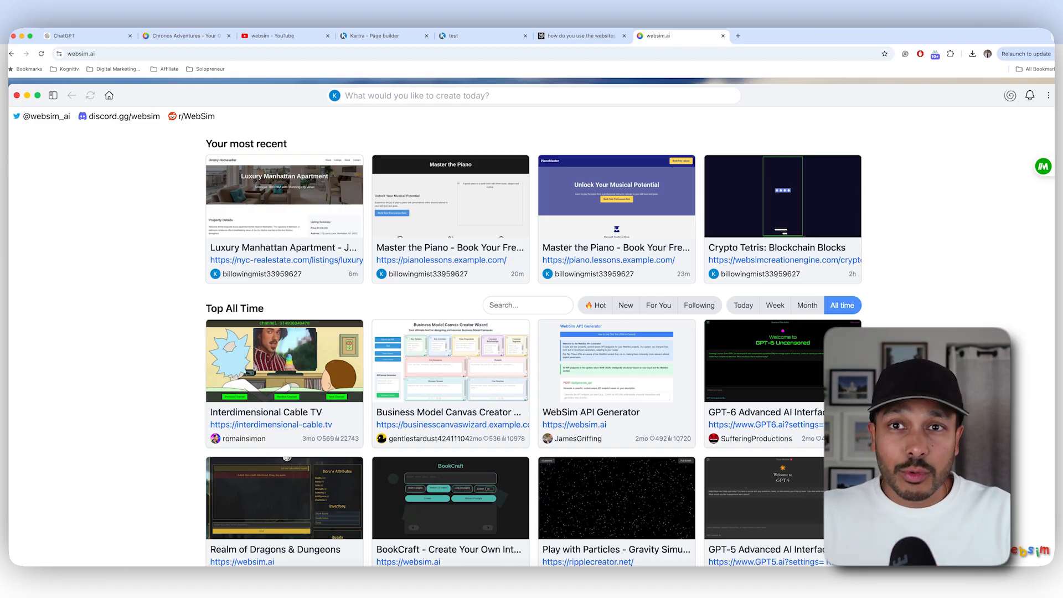
text(Create a newsletter for my pet grooming business Puppy Pamper. Include tips, reminders, and helpful facts.)
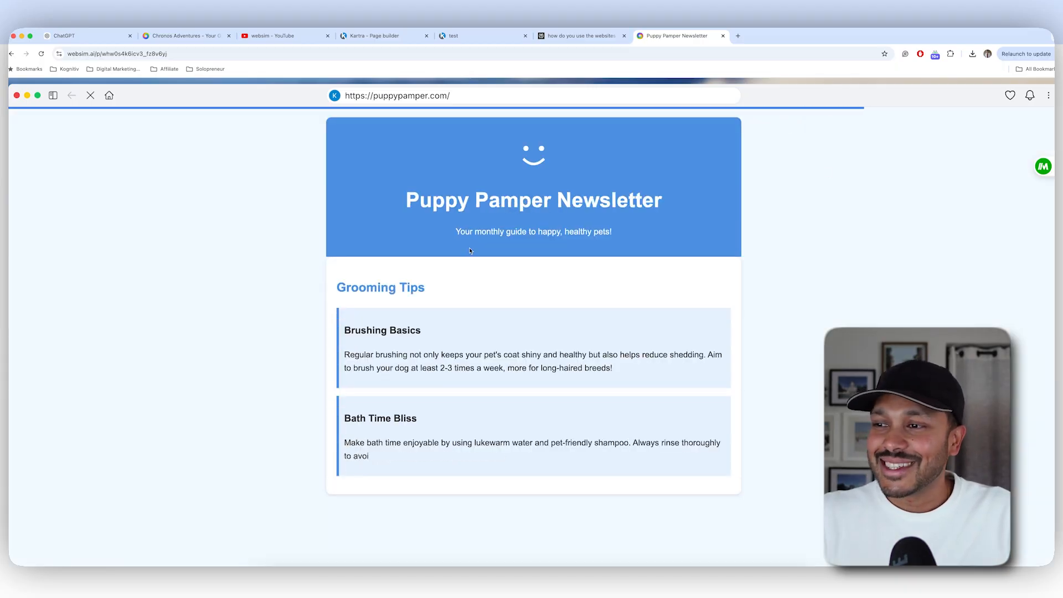
scroll(down, 3)
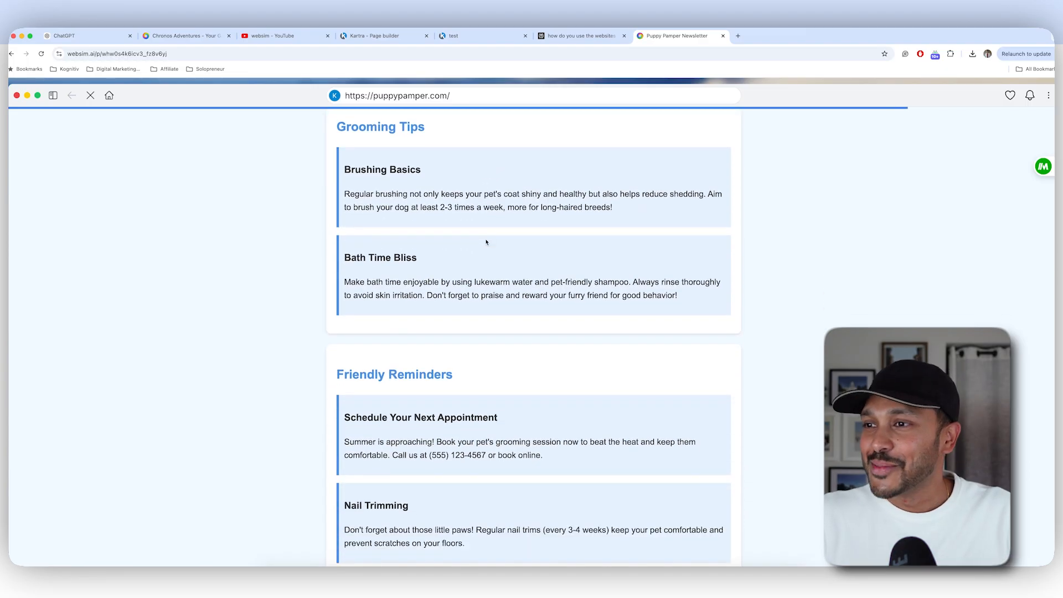
scroll(down, 3)
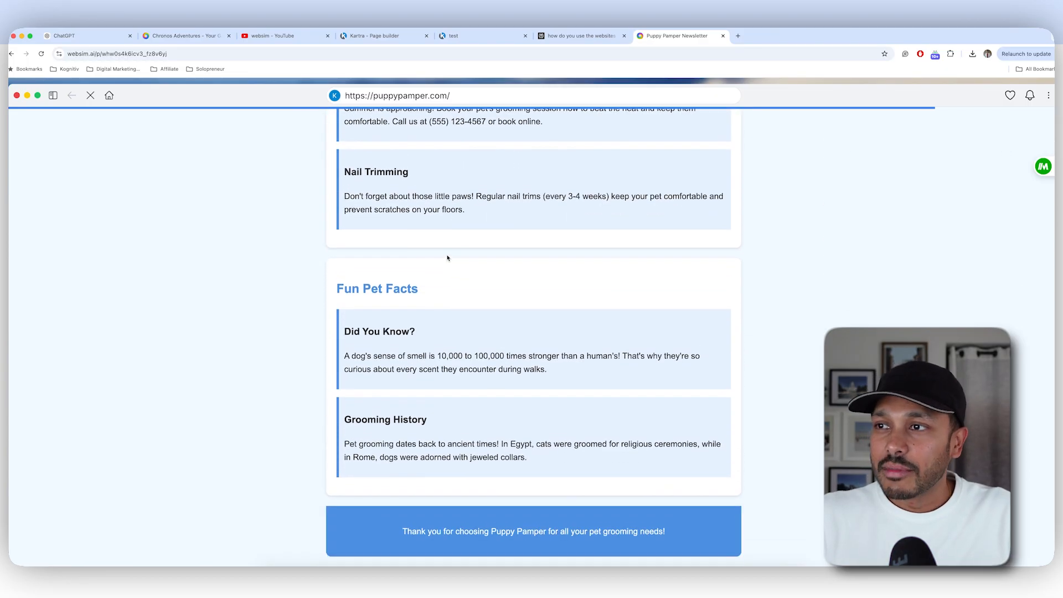
scroll(down, 3)
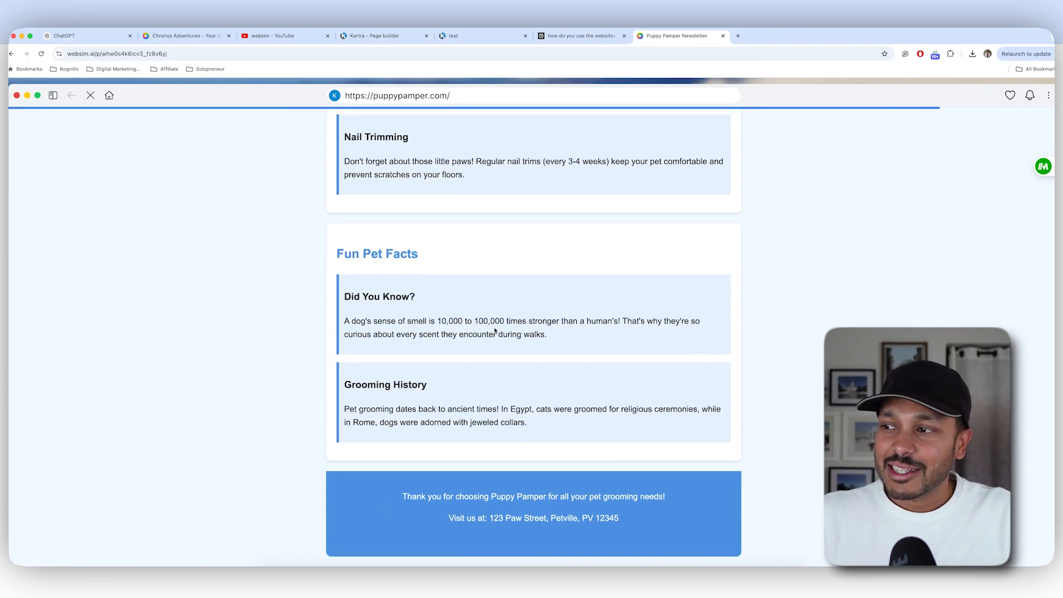
scroll(up, 3)
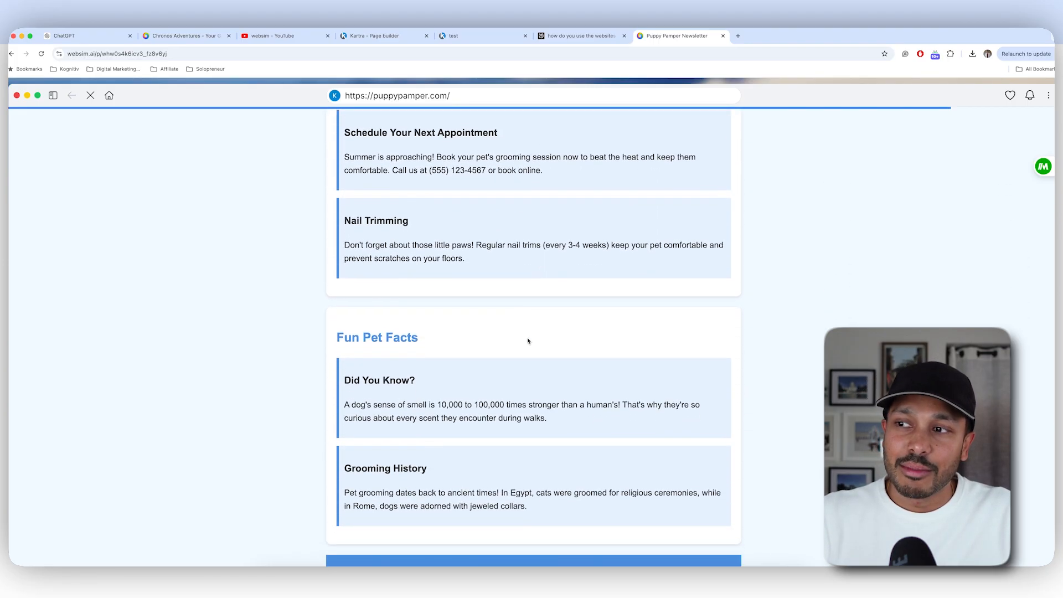
scroll(up, 3)
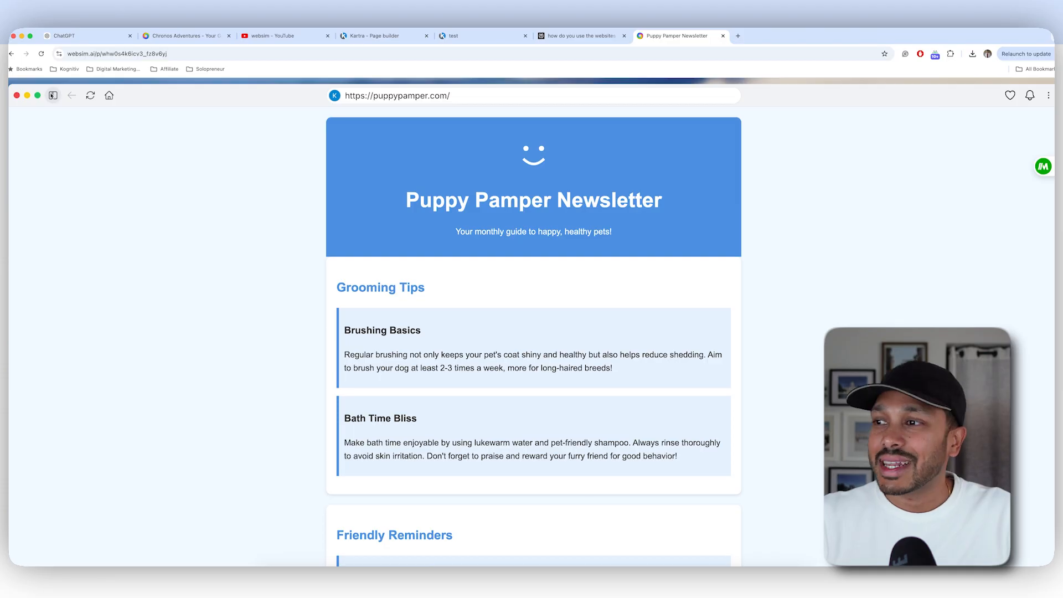
mouse_move(54, 95)
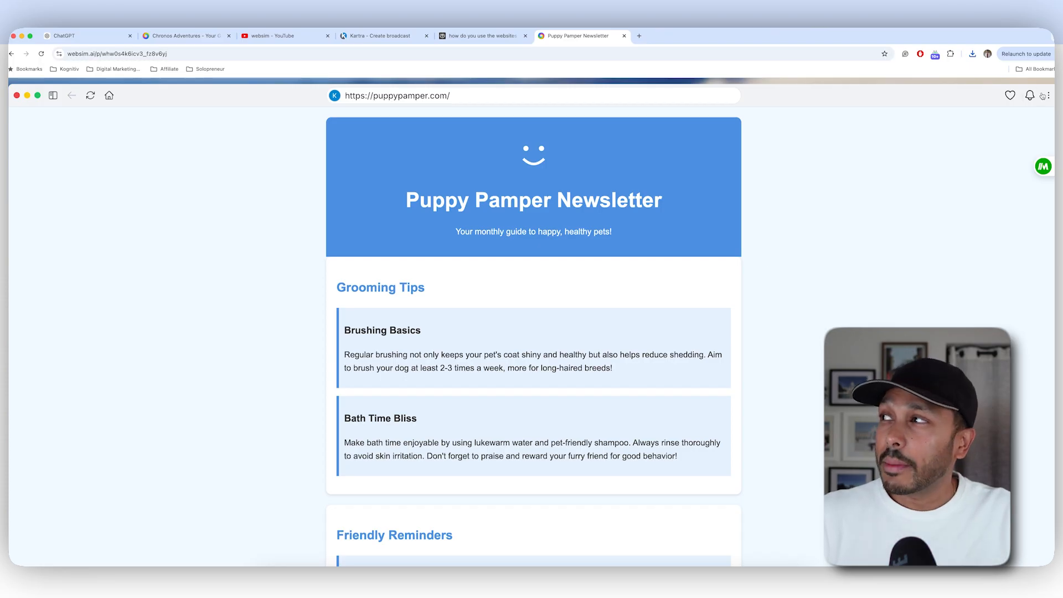
Step: Download the Puppy Pamper newsletter page as an HTML file from WebSim's export menu
click(1047, 96)
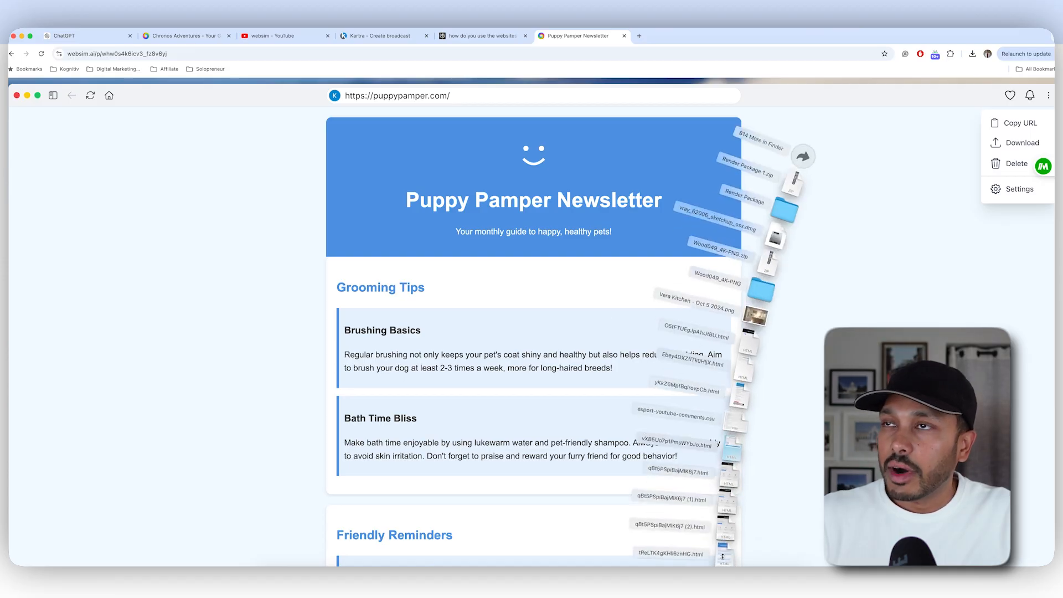
click(380, 35)
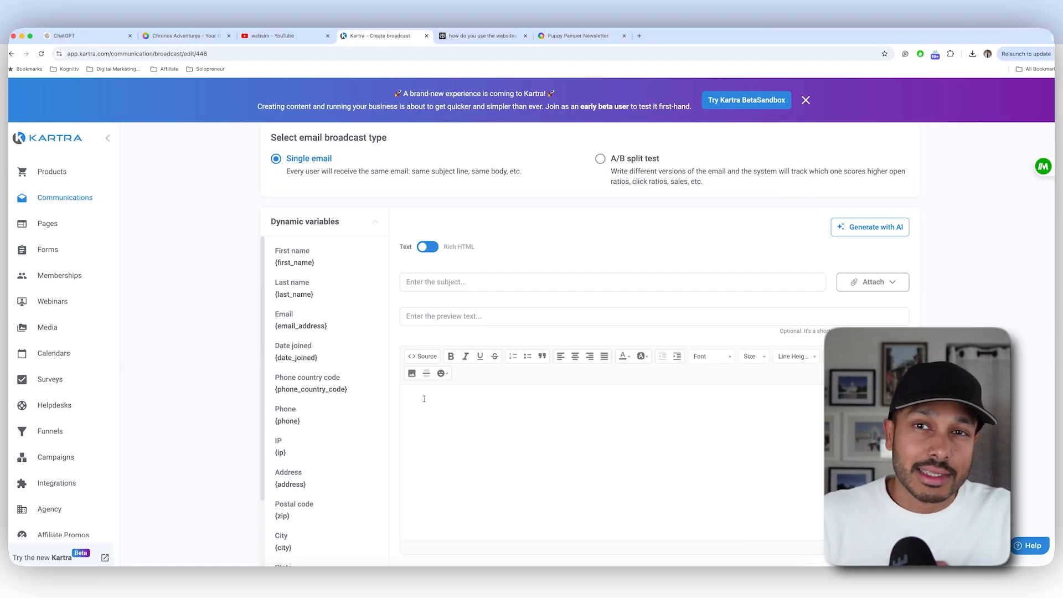
scroll(down, 3)
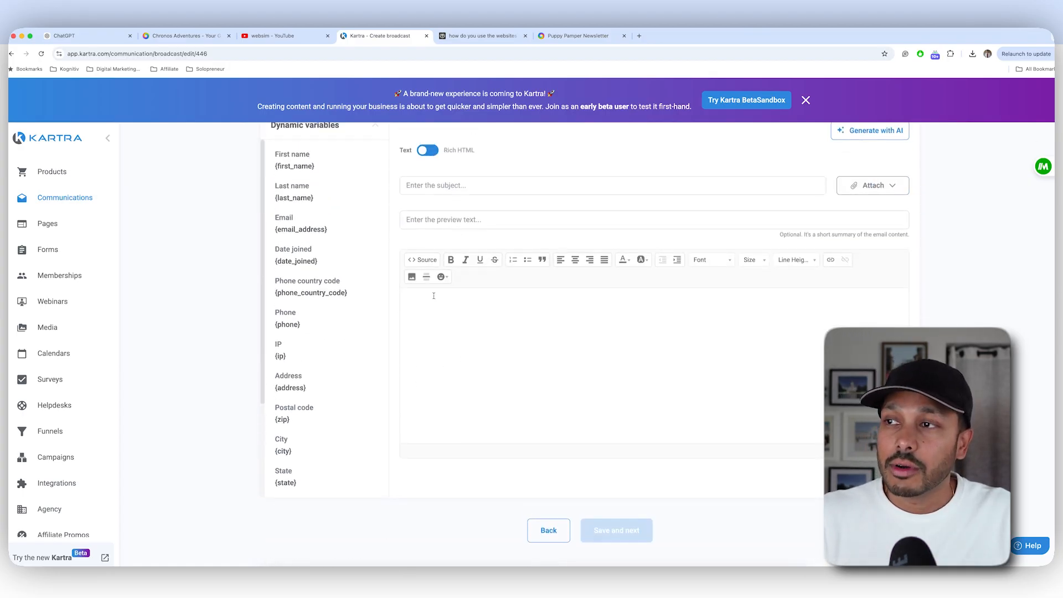
mouse_move(422, 259)
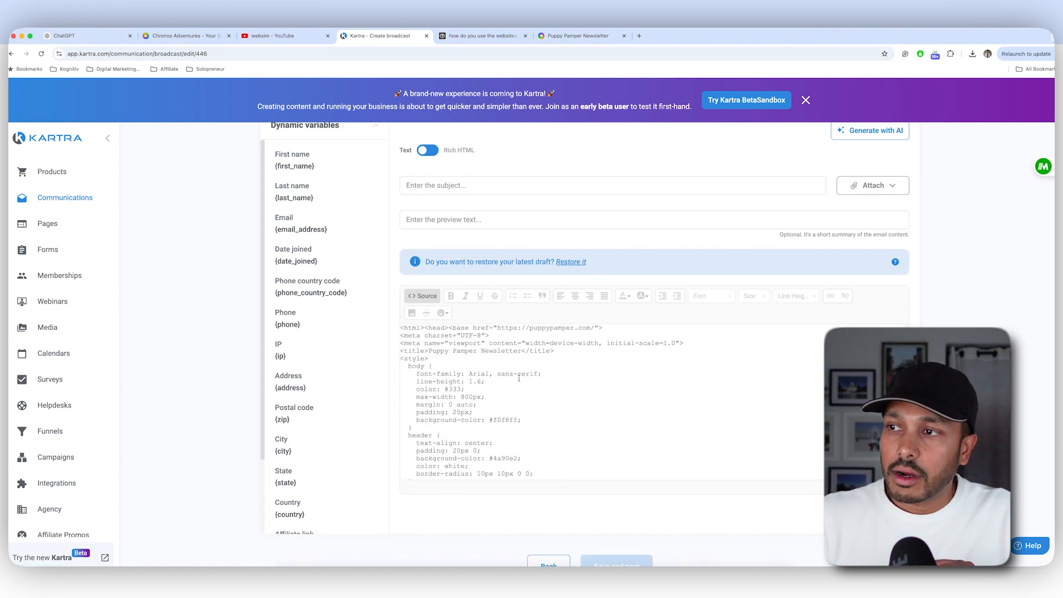
Step: Paste the HTML into the Kartra broadcast source and return to the rendered newsletter body
click(422, 295)
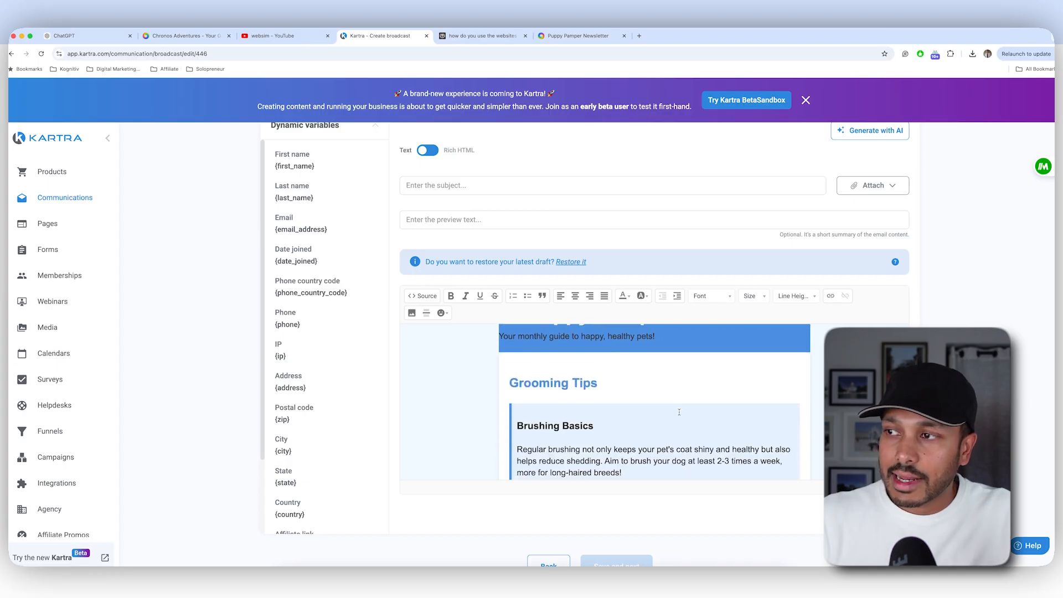
scroll(down, 3)
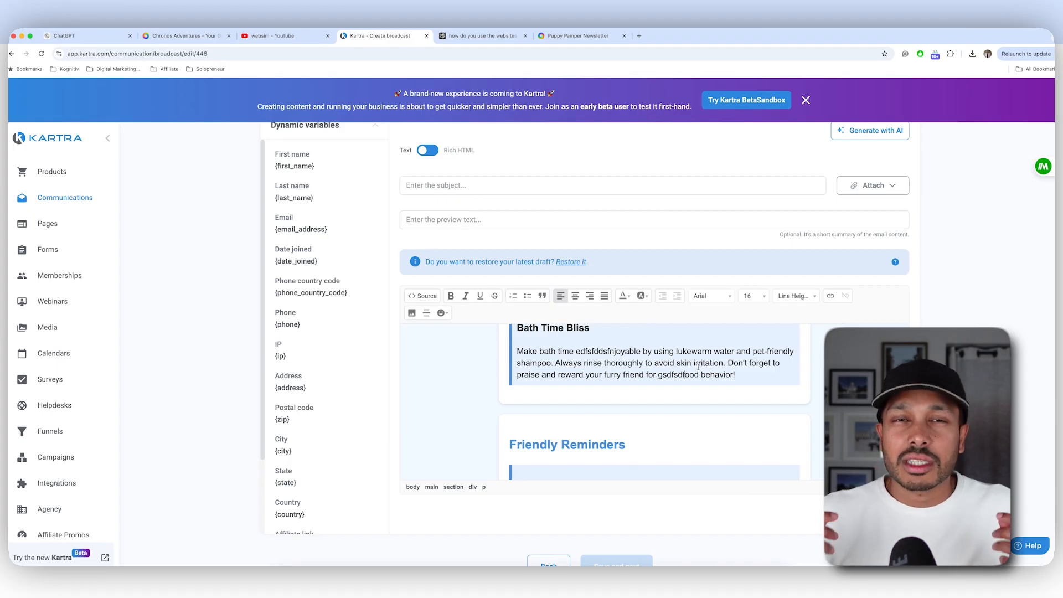
Step: Generate a workout program recommender quiz from a new prompt on the WebSim home page
click(579, 36)
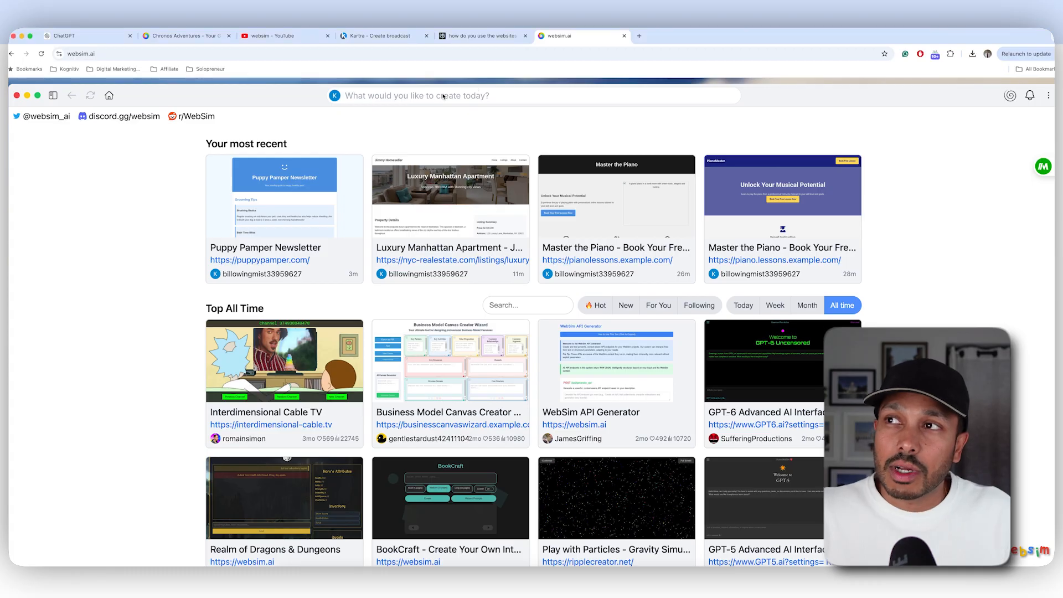
text(create a program recommender that helps someone find the right workout program for them and then map their recommendation to my services (attached).)
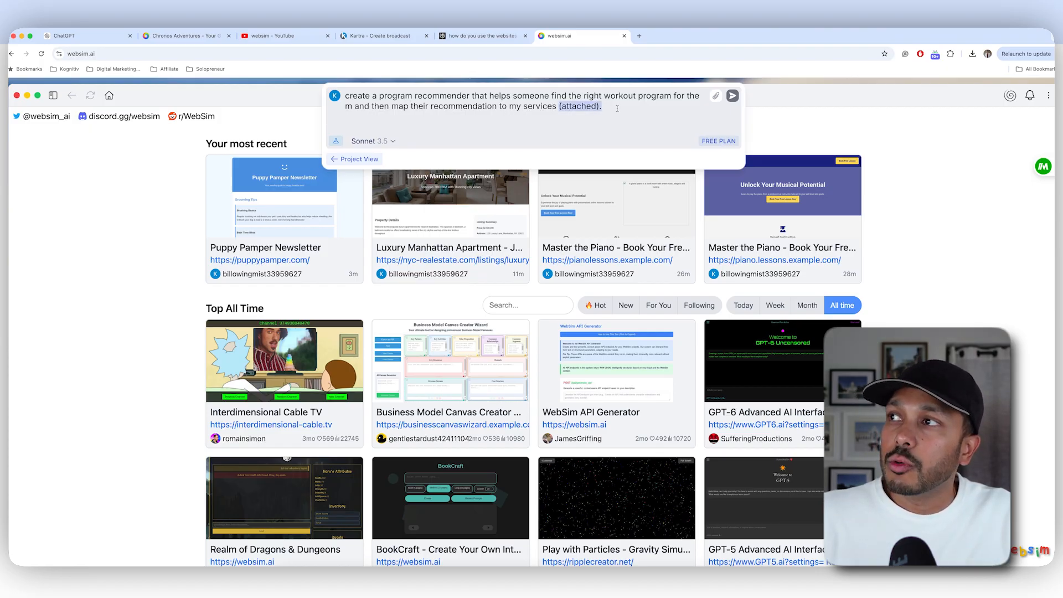
key(backspace)
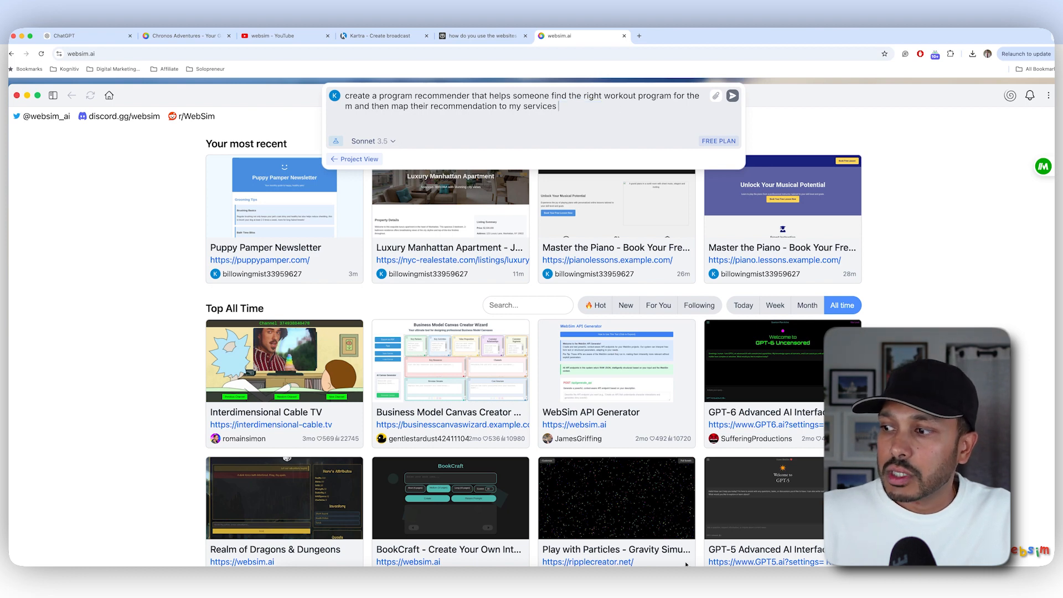
click(732, 95)
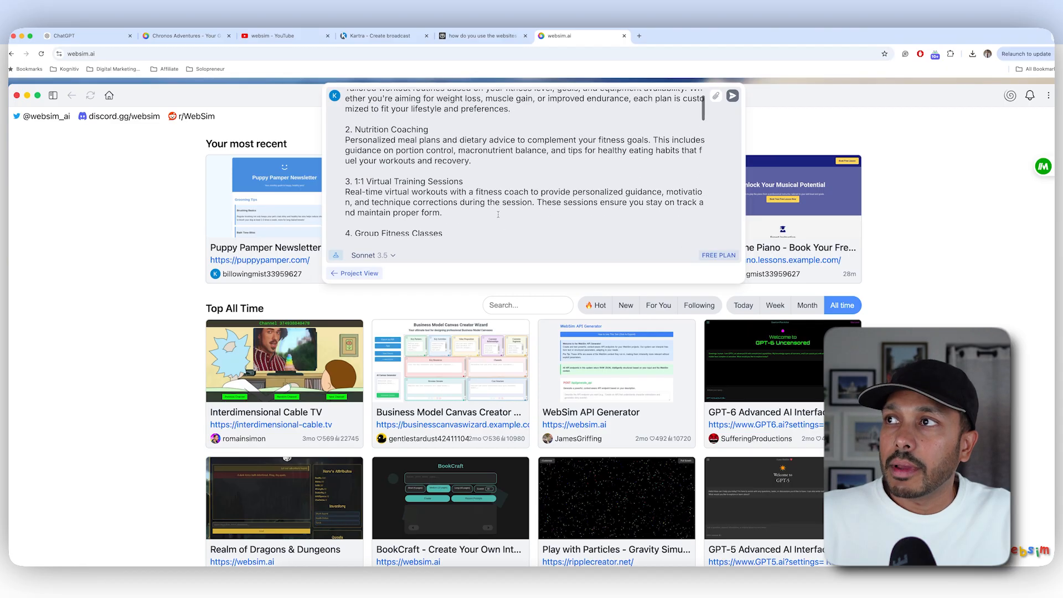
scroll(down, 3)
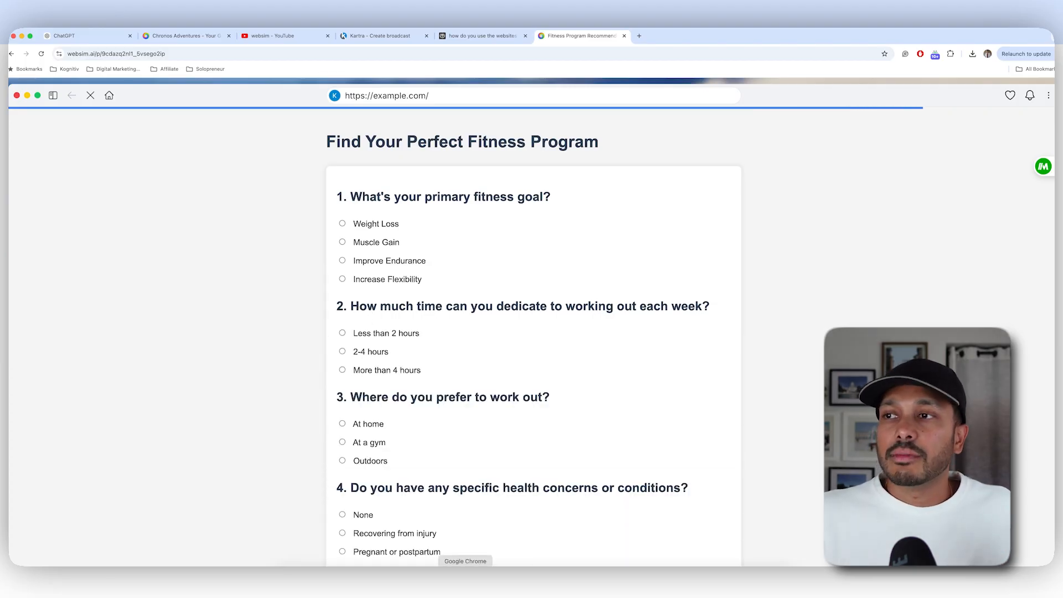
scroll(down, 3)
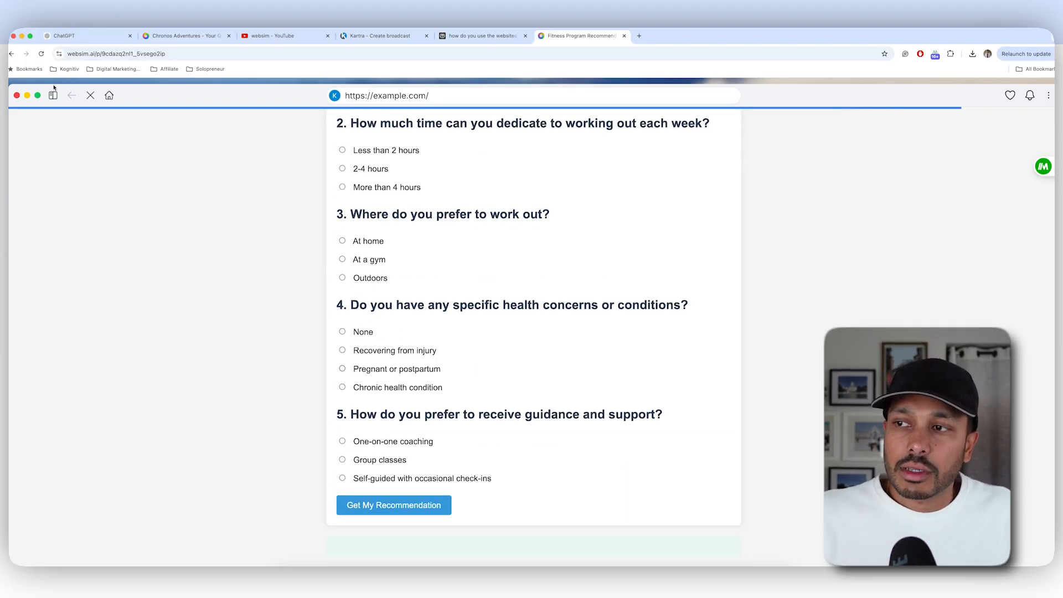
Step: Try the quiz preview, then request 'add a macro nutrient calculator' to regenerate the page
click(53, 96)
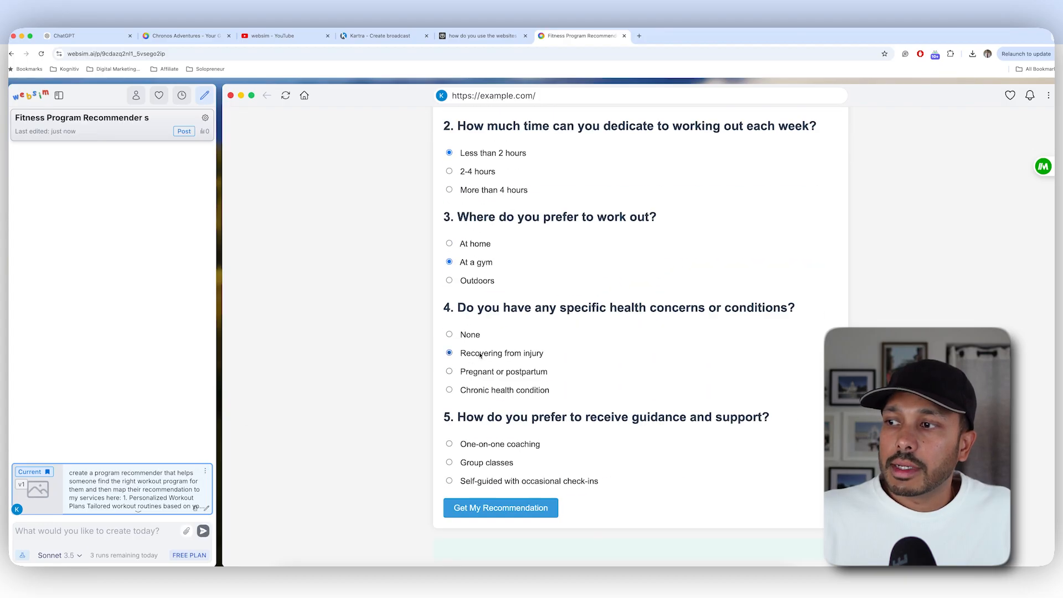
click(501, 508)
text(add a macro nutr)
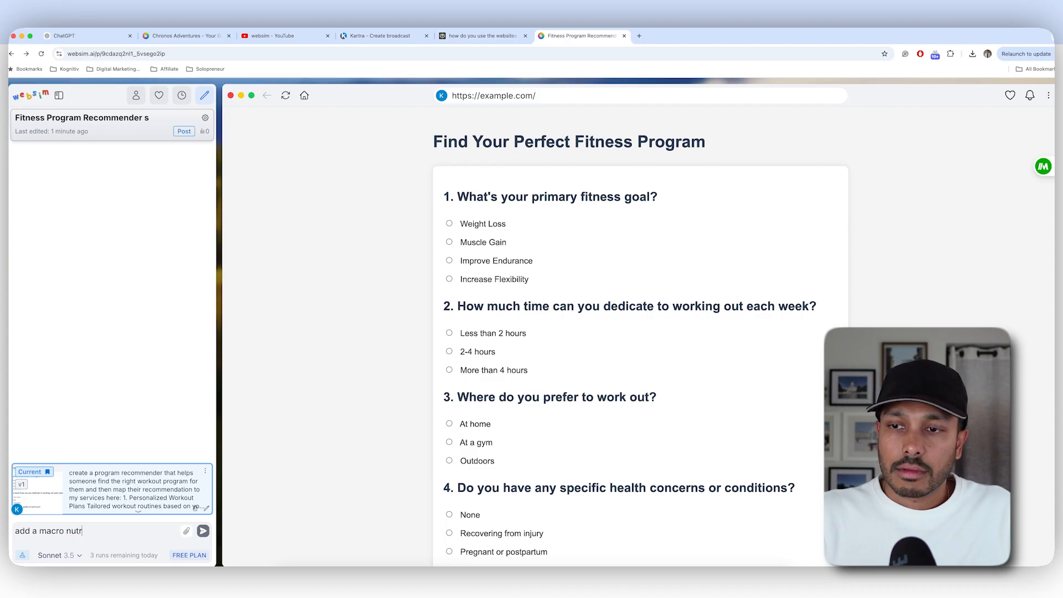
key(Backspace)
text(ient calculator)
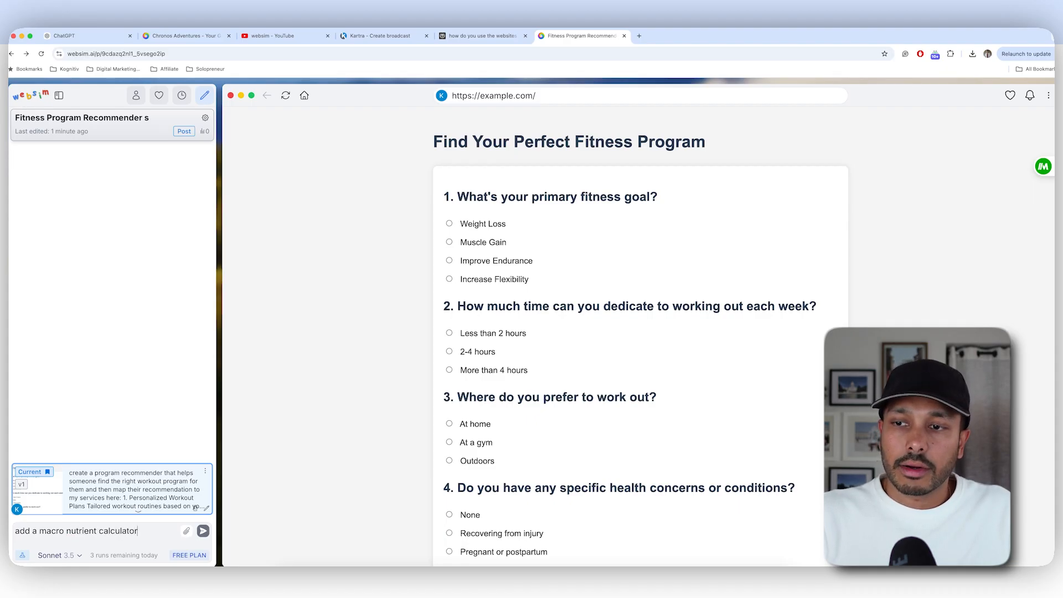
click(203, 530)
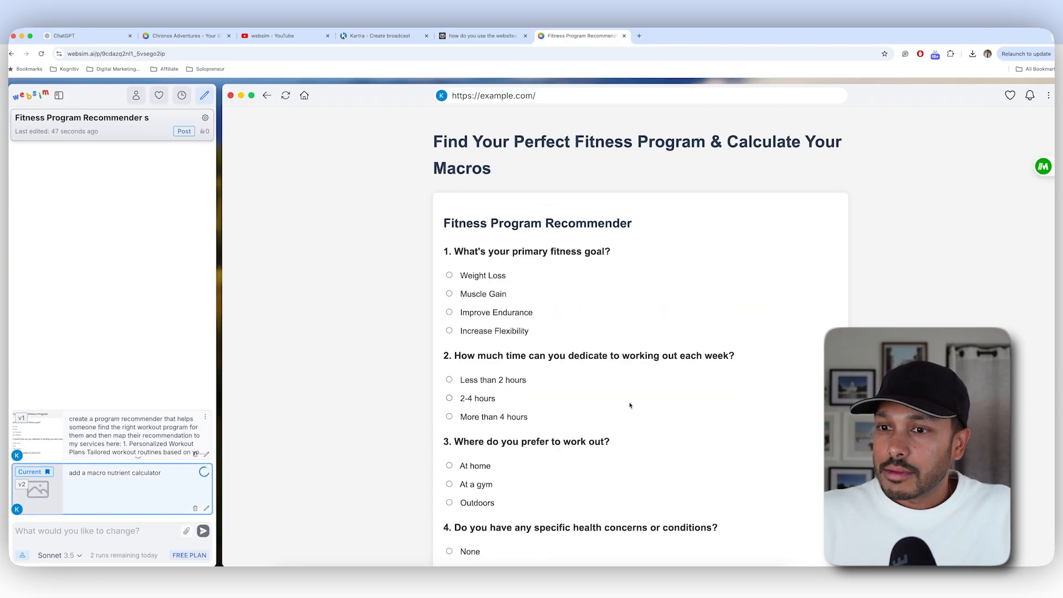
Step: Enter age 25, weight 100 kg and height 70 cm and calculate macros
scroll(down, 3)
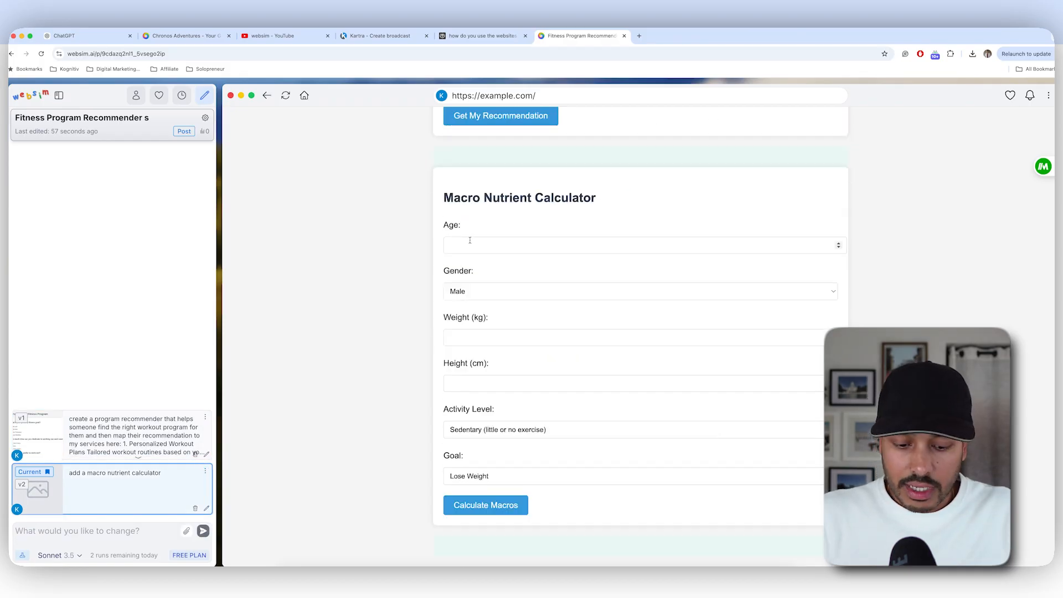
text(25)
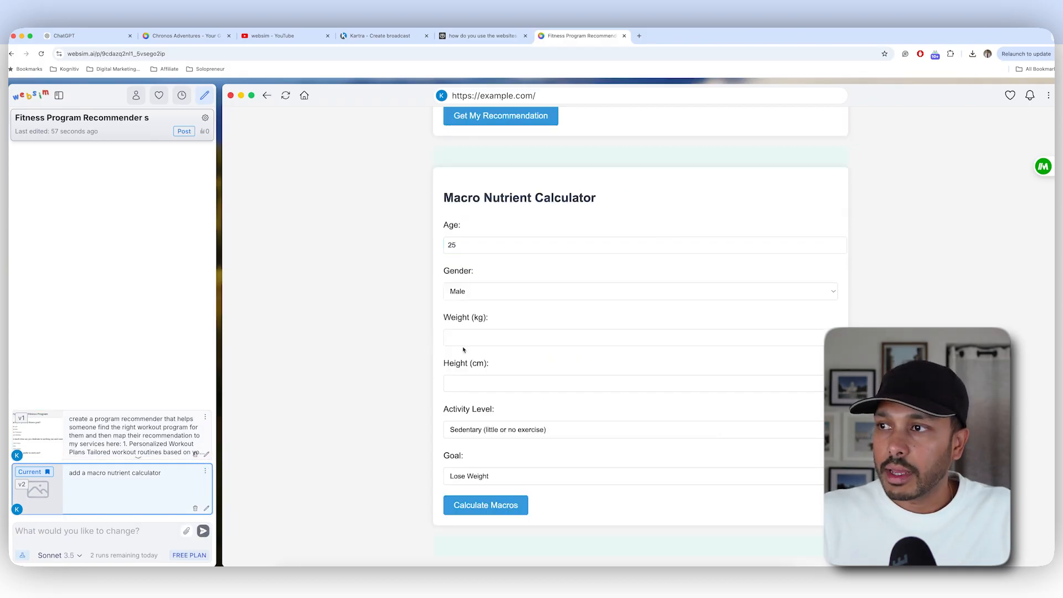
text(100)
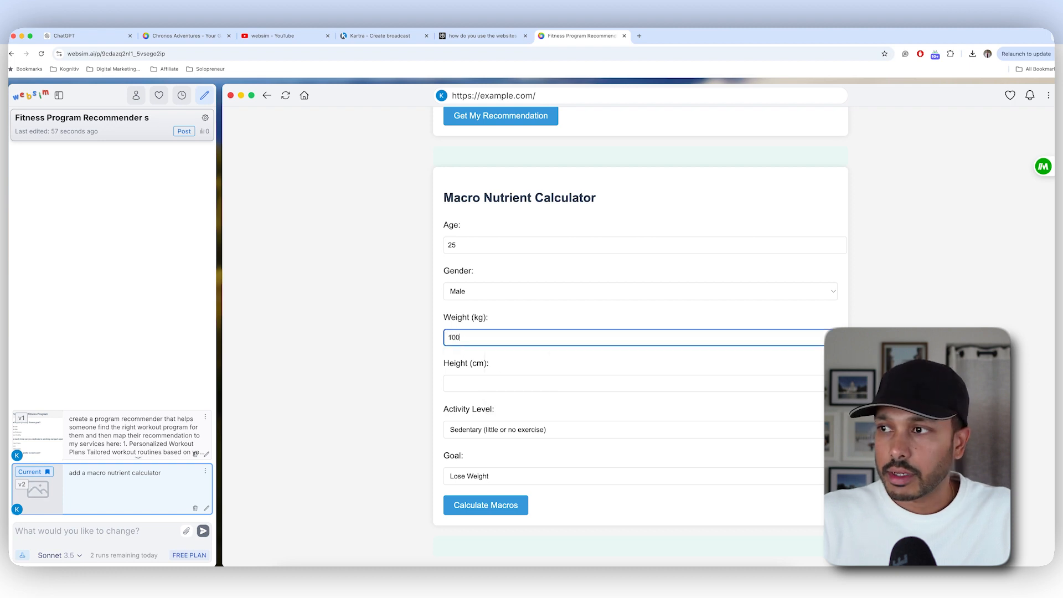
click(630, 383)
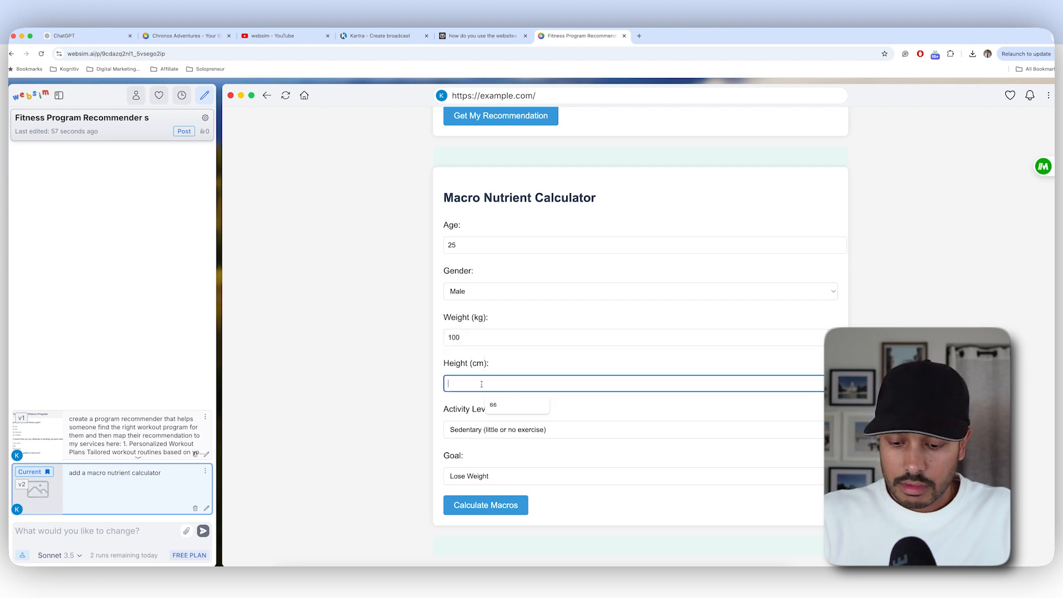
text(70)
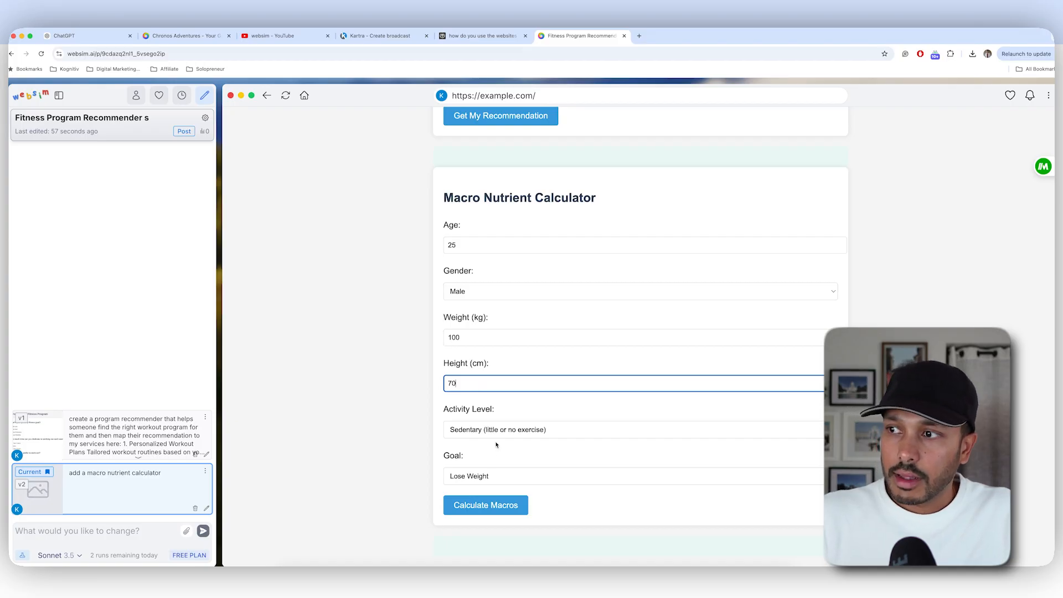
click(485, 505)
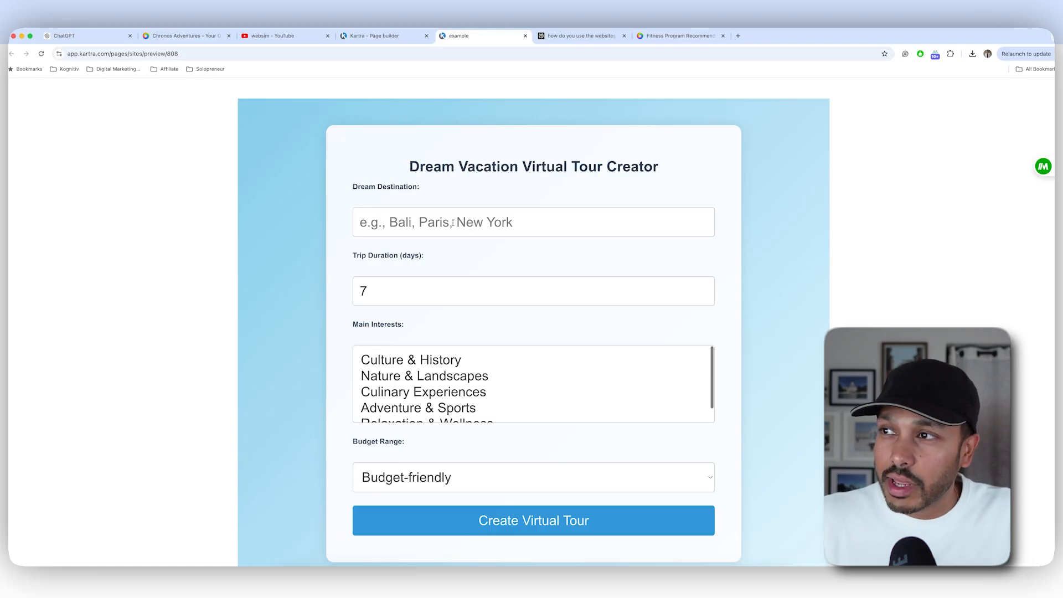
Step: Create a virtual tour for 'new york' with Nature & Landscapes interest and review the itinerary
text(new york)
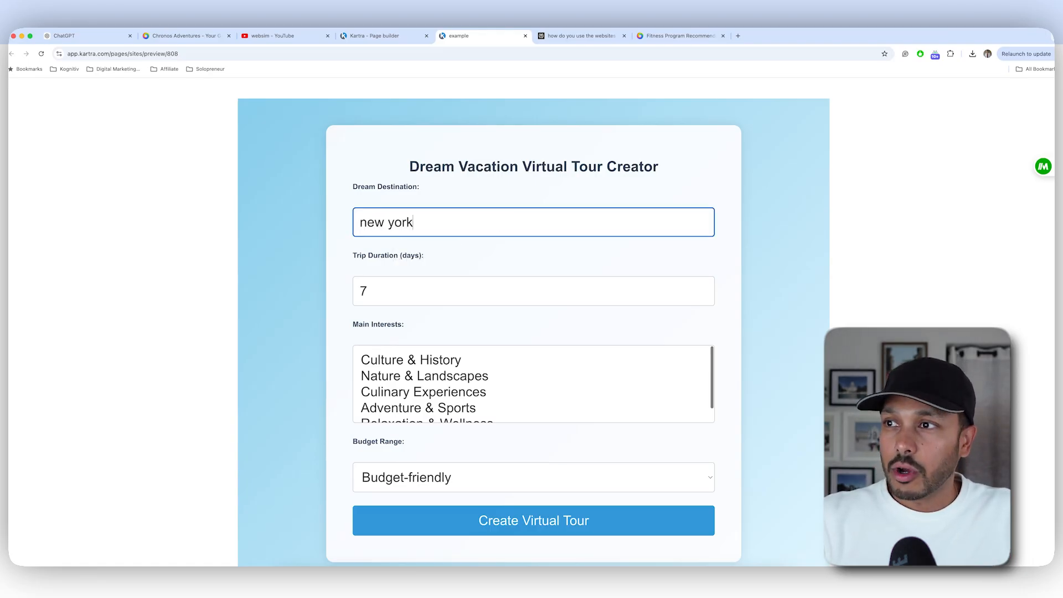
click(424, 376)
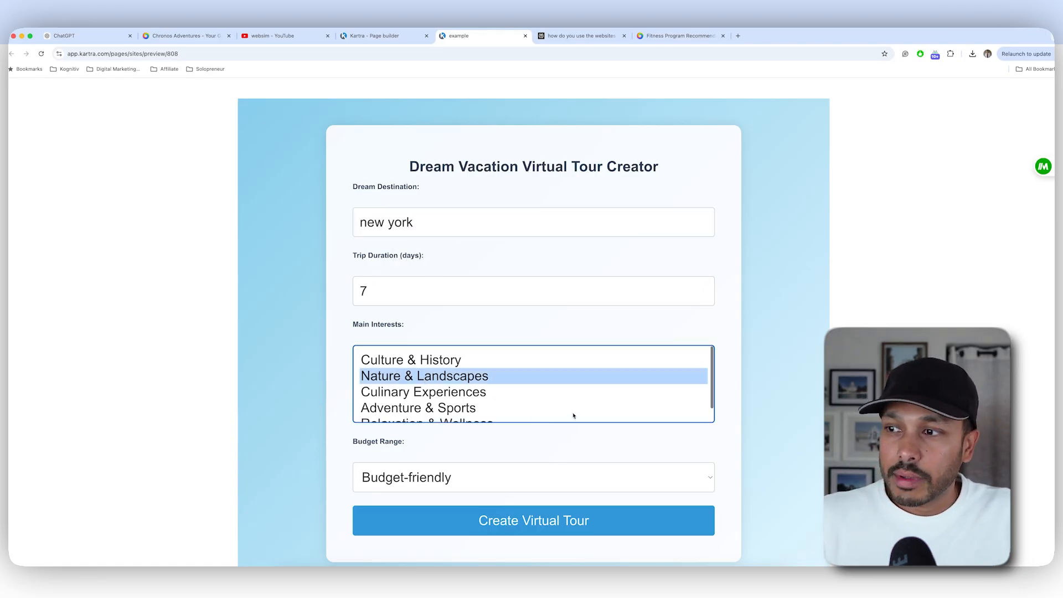
scroll(down, 3)
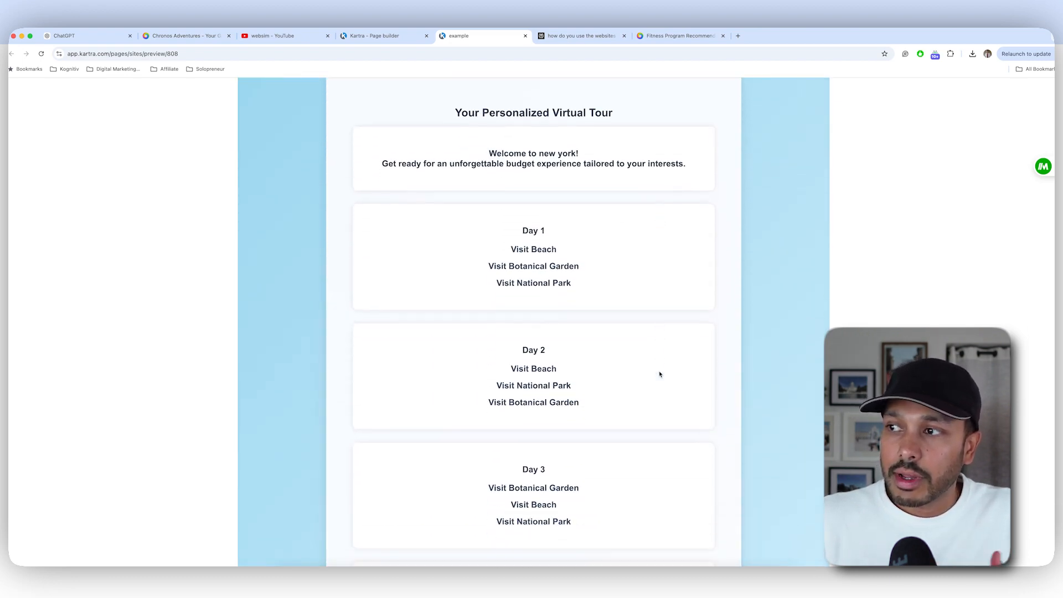
scroll(down, 3)
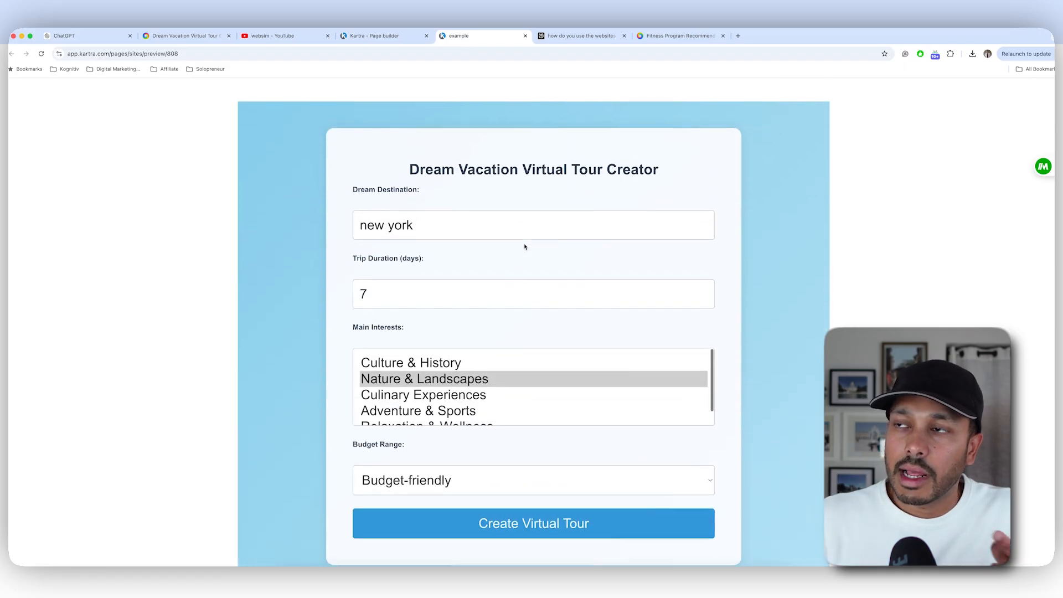
click(183, 36)
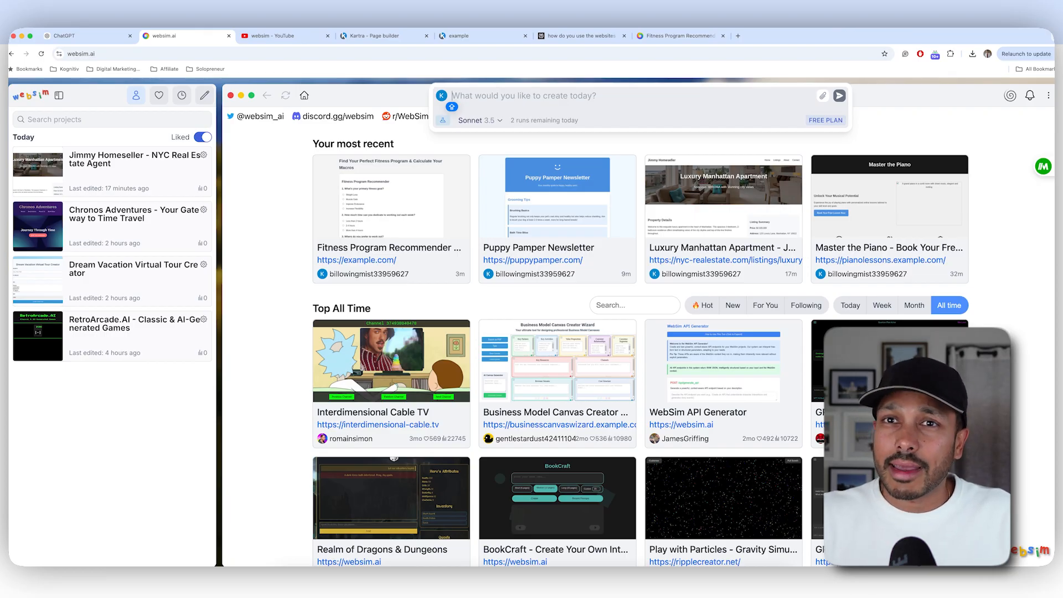
Step: Submit 'create a tetris styled game for crypto currency. Use crypto theming.' to generate CryptoTris
text(create a tetris styled game for crypto currency. Use crypto themin)
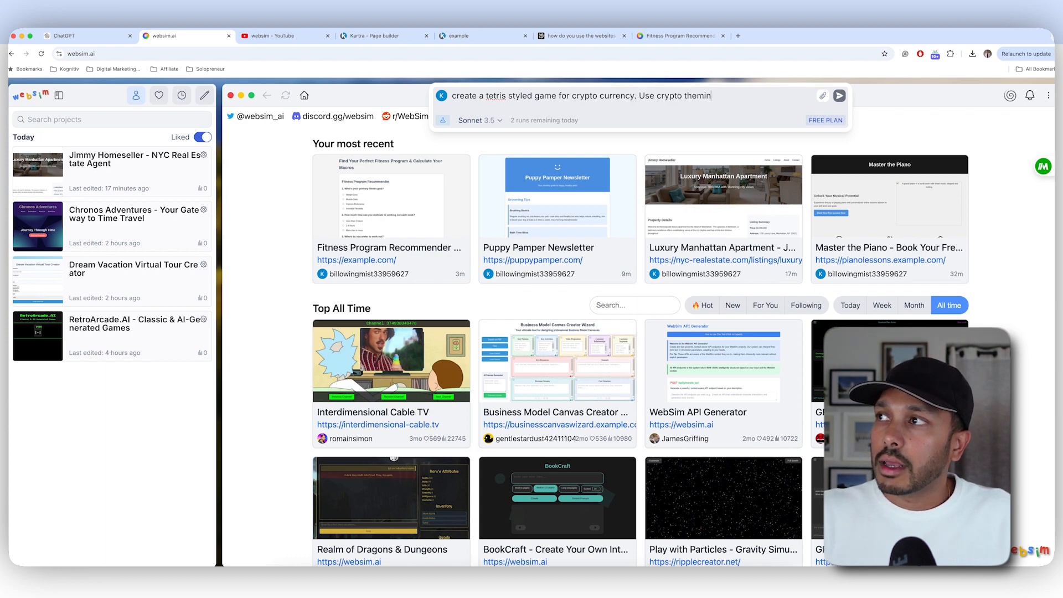
text(g.)
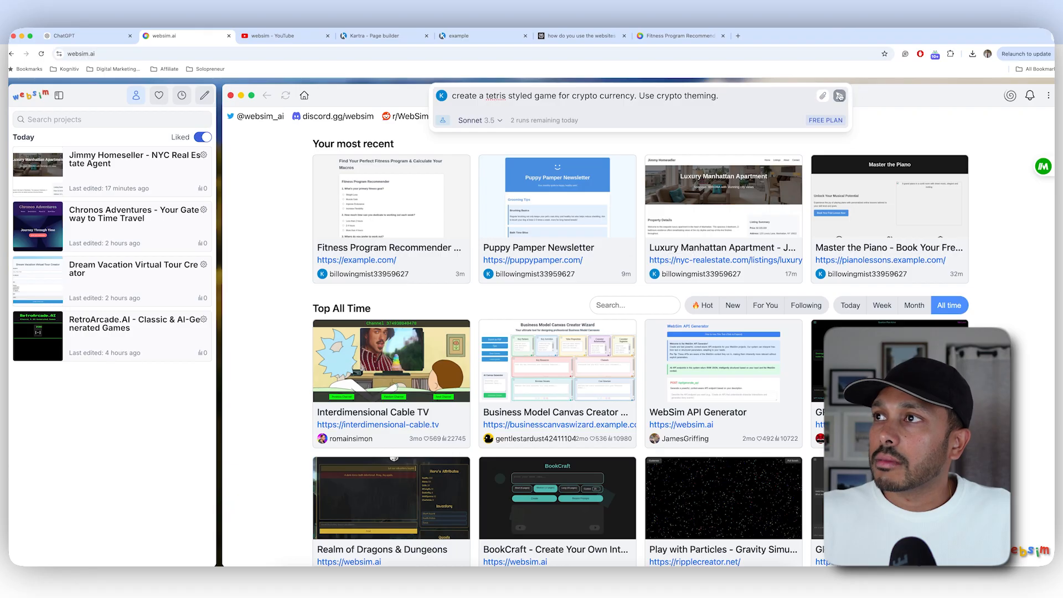
click(839, 95)
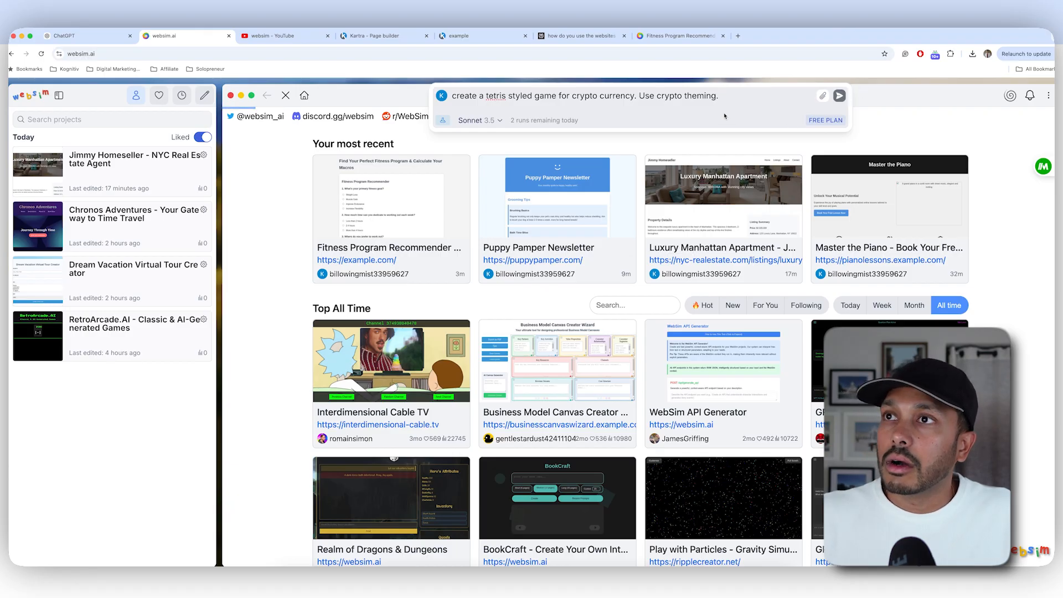
click(839, 95)
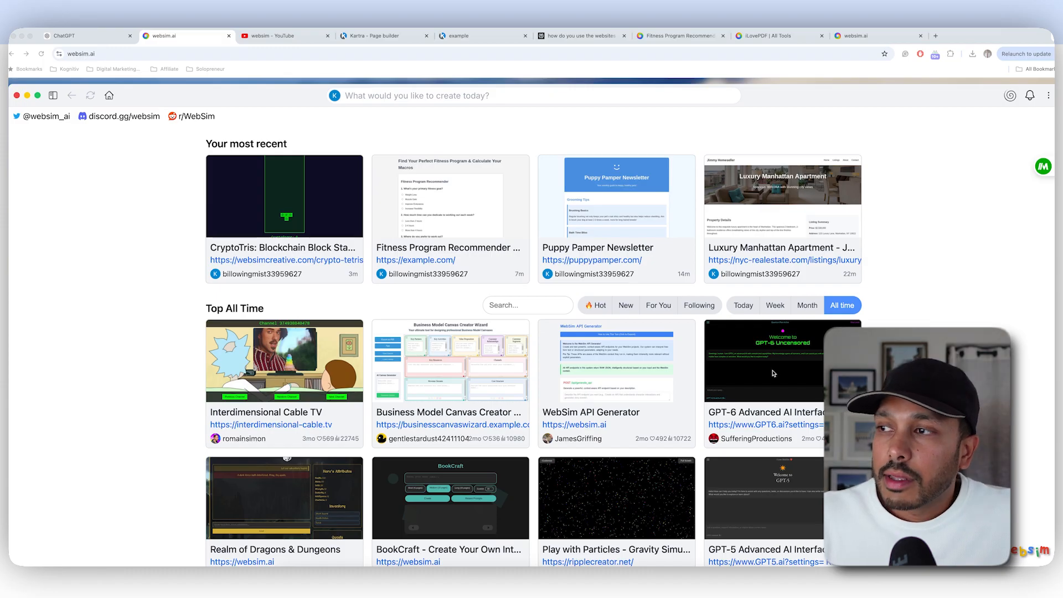
scroll(down, 3)
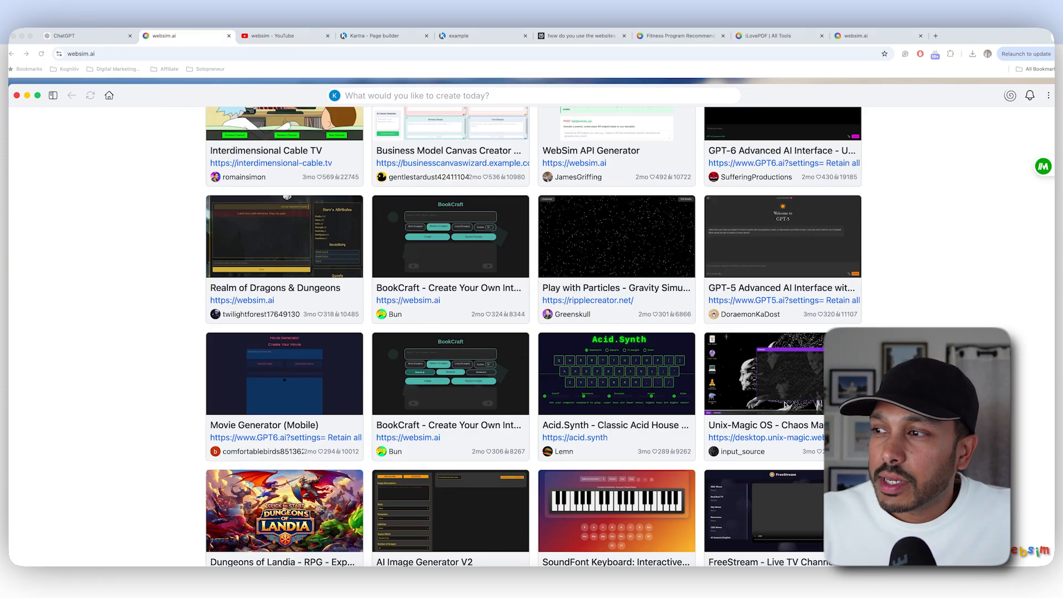
scroll(down, 3)
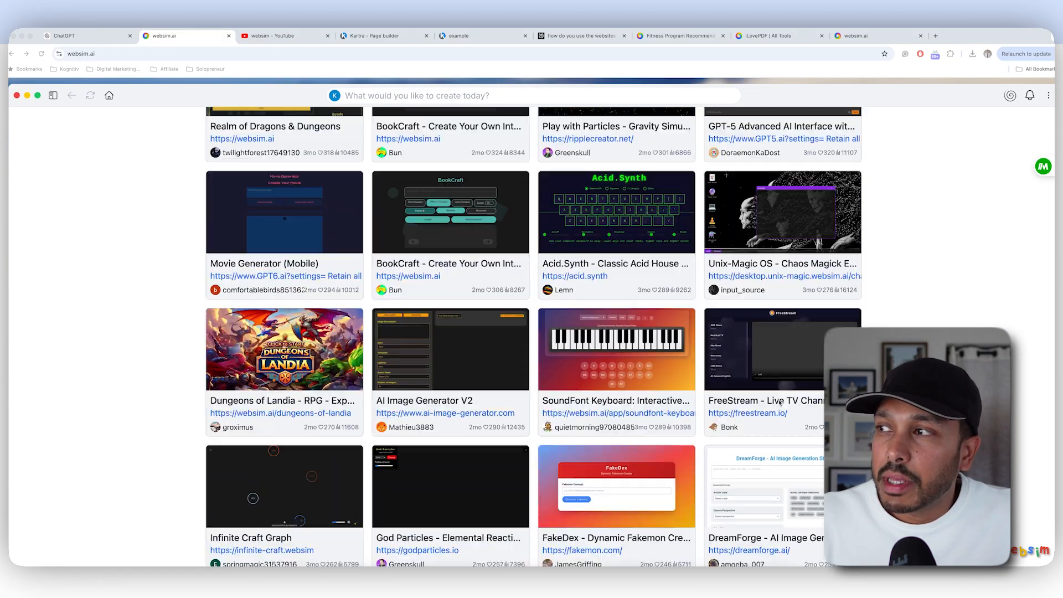
scroll(up, 3)
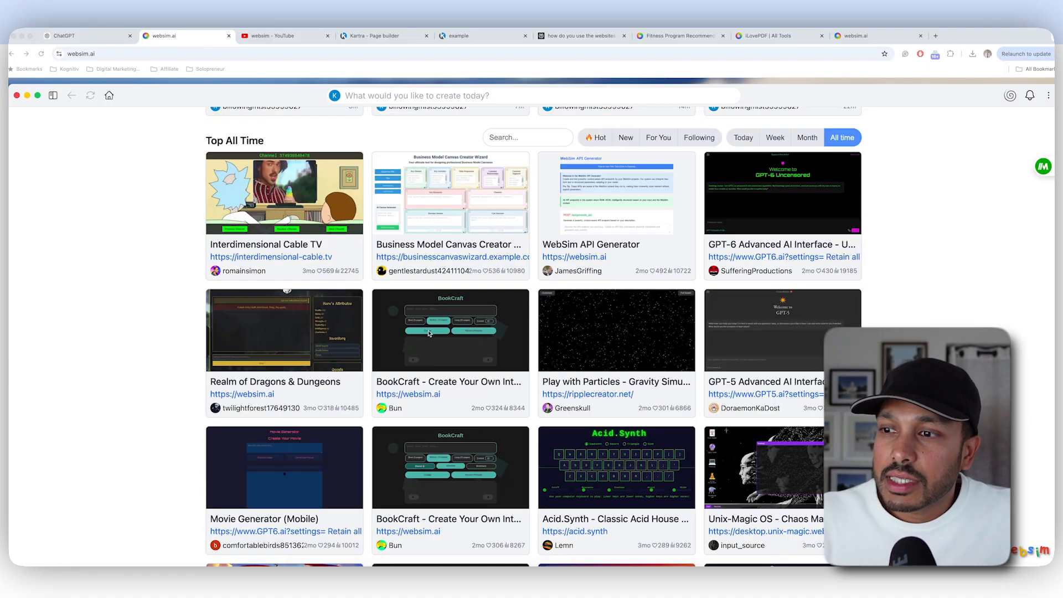
scroll(down, 3)
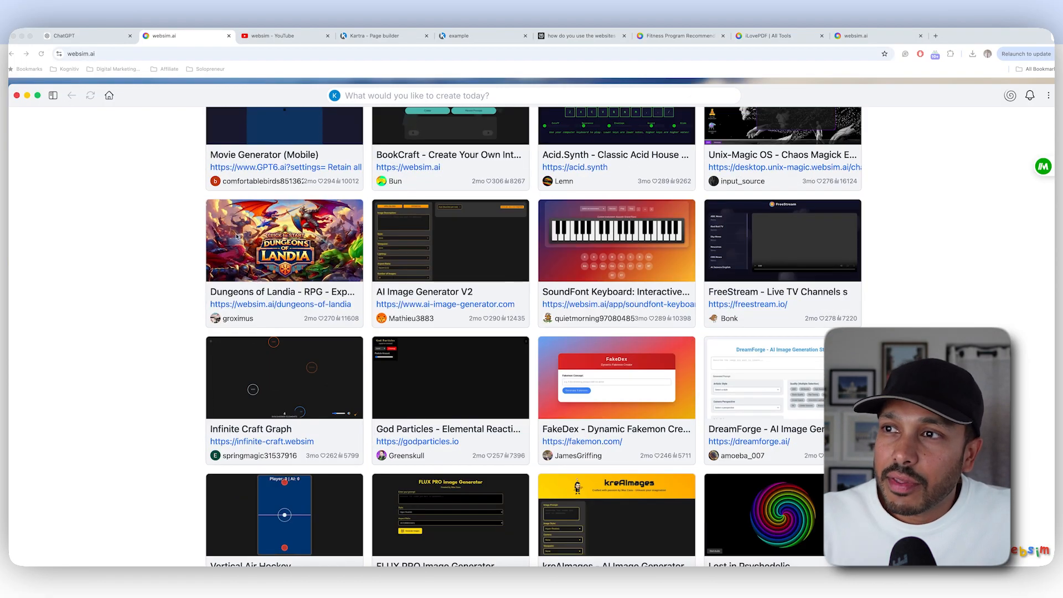
scroll(down, 3)
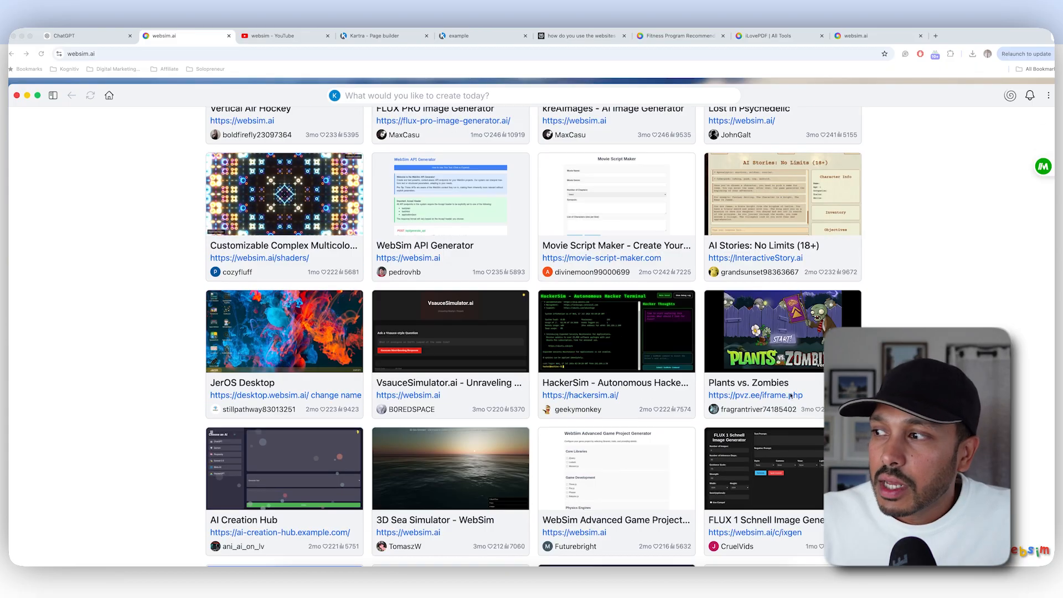
scroll(down, 3)
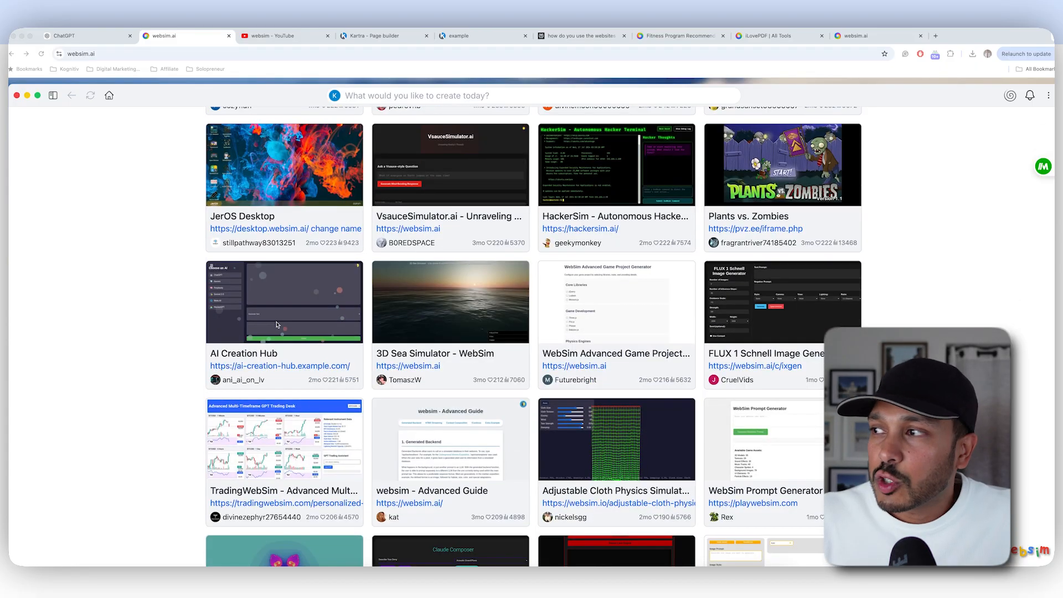
mouse_move(282, 427)
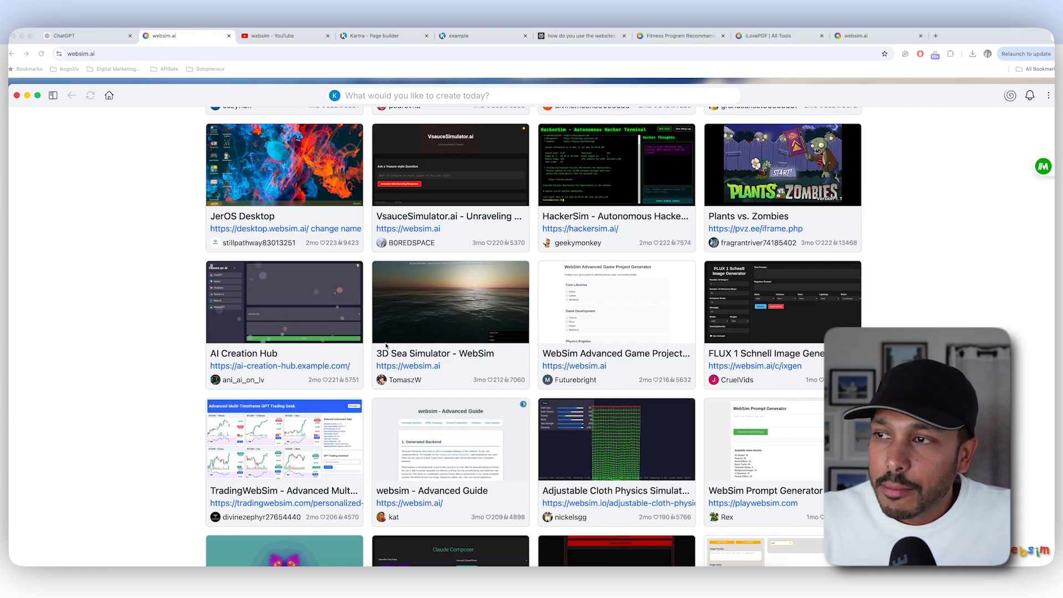
scroll(down, 3)
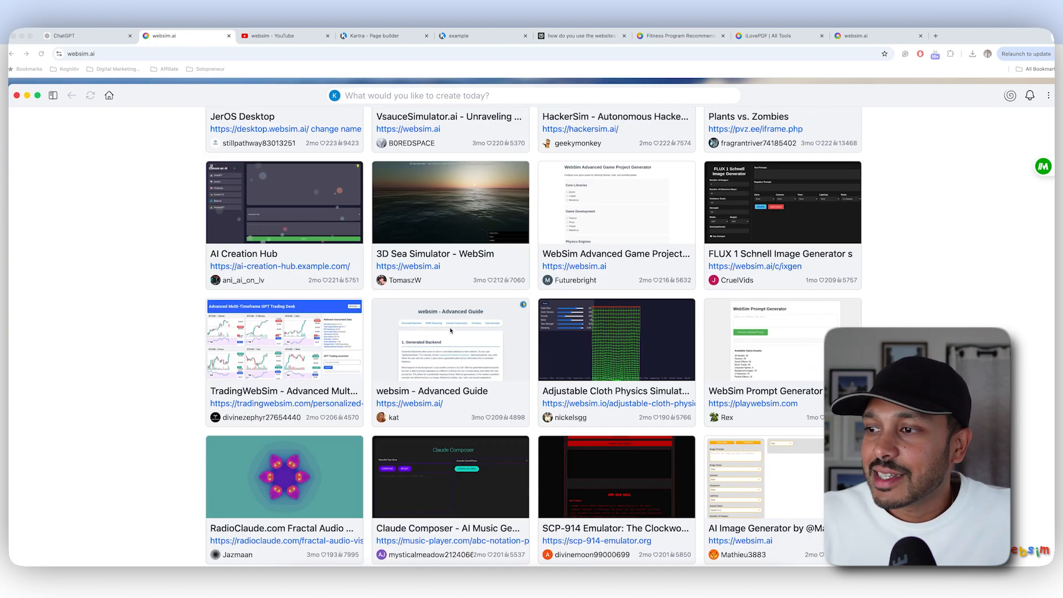
scroll(down, 3)
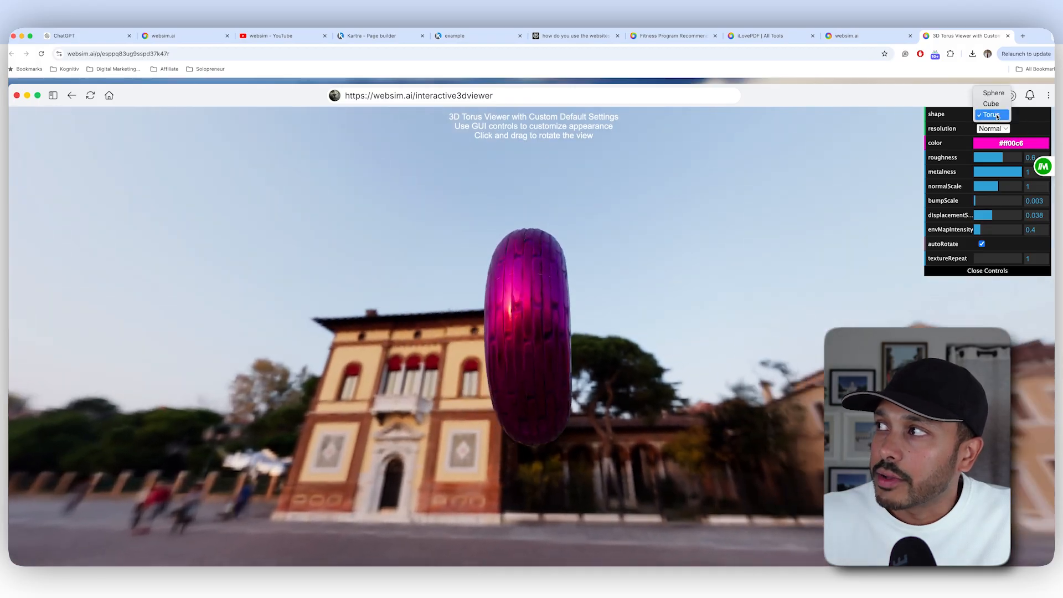
click(991, 103)
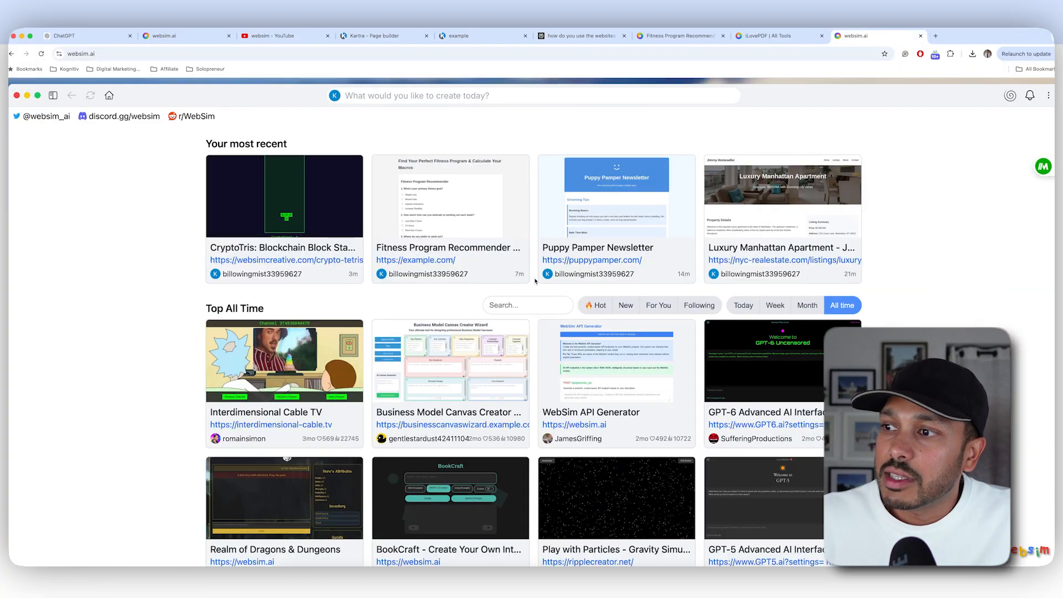
scroll(down, 3)
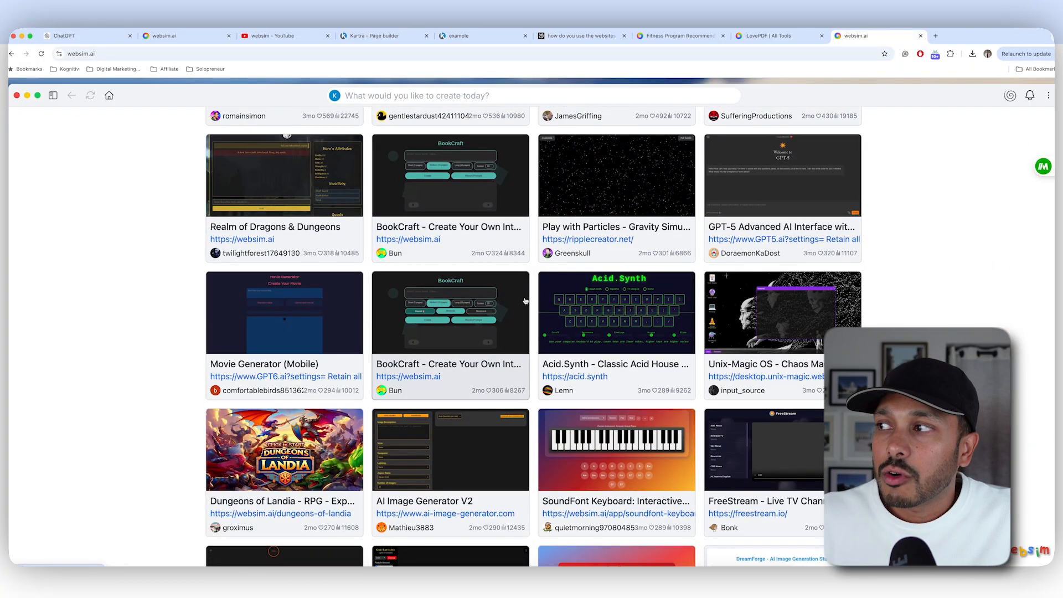
scroll(down, 3)
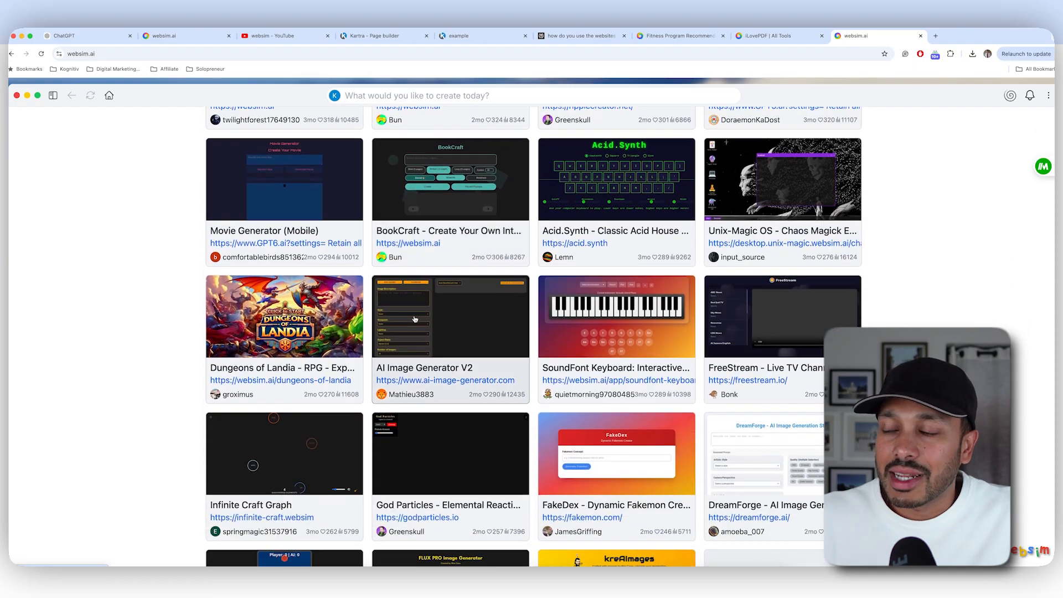